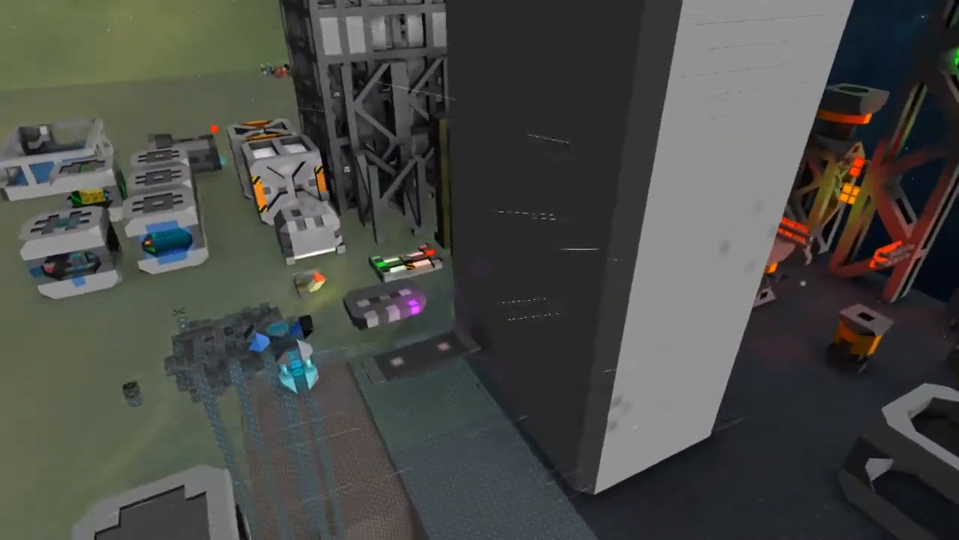
mouse_move(480, 270)
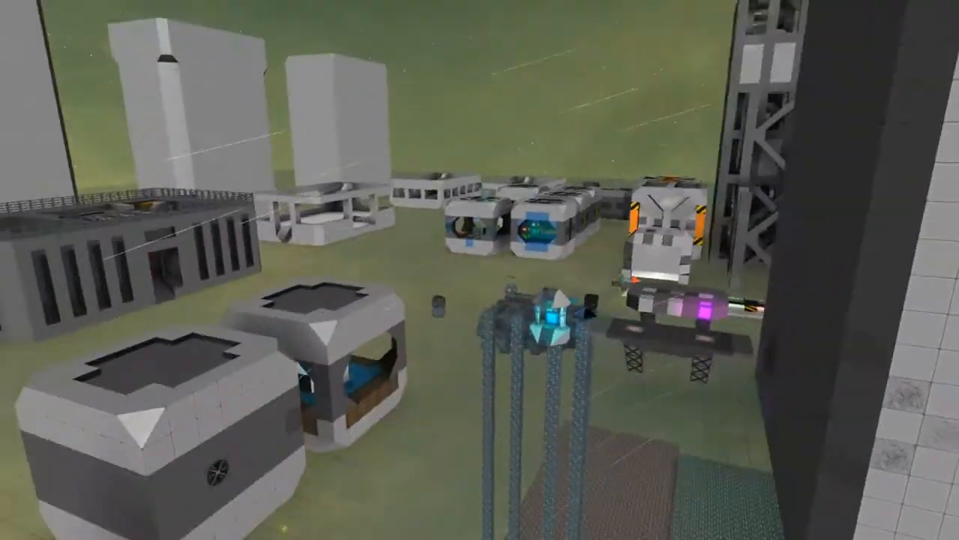
mouse_move(480, 270)
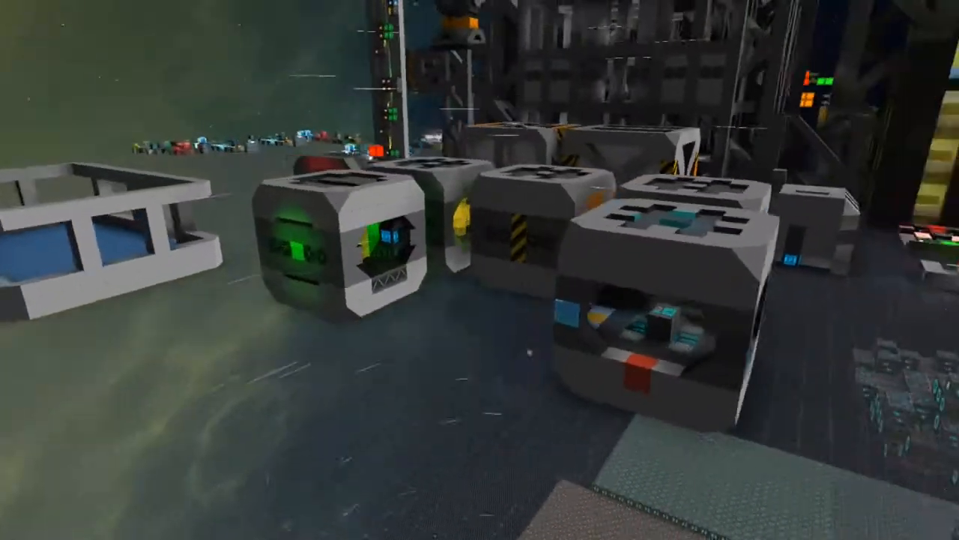
mouse_move(480, 270)
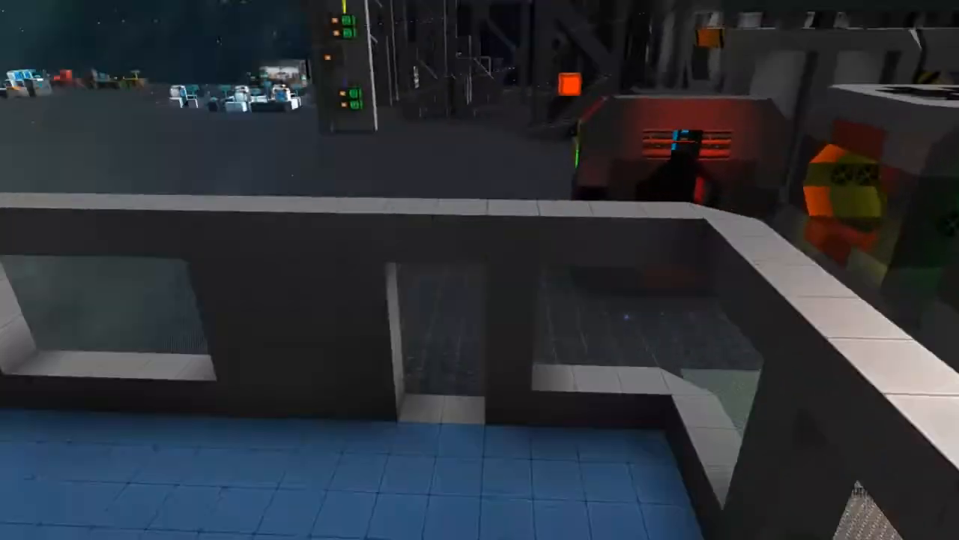
mouse_move(479, 270)
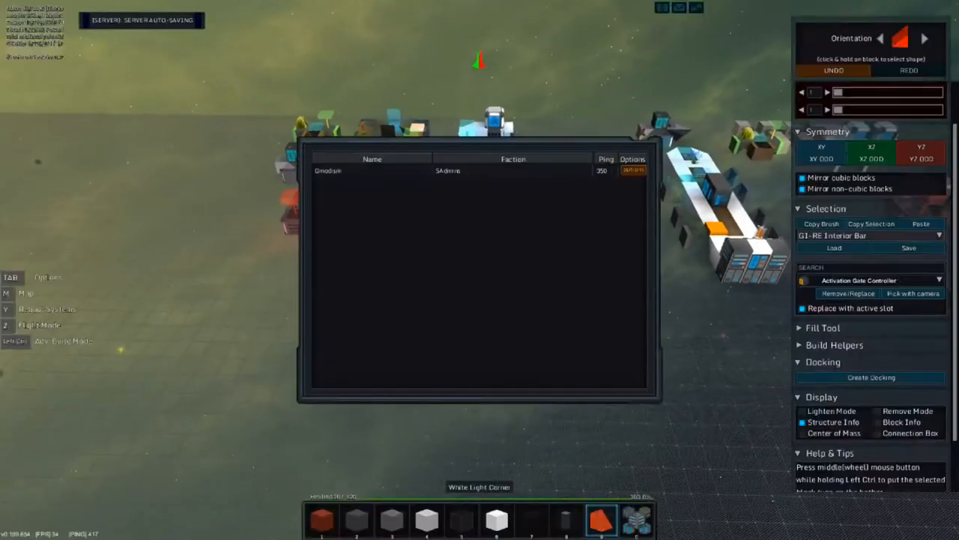
- Browse the saved templates and choose G1-R6 Office Desk Crystal
click(938, 235)
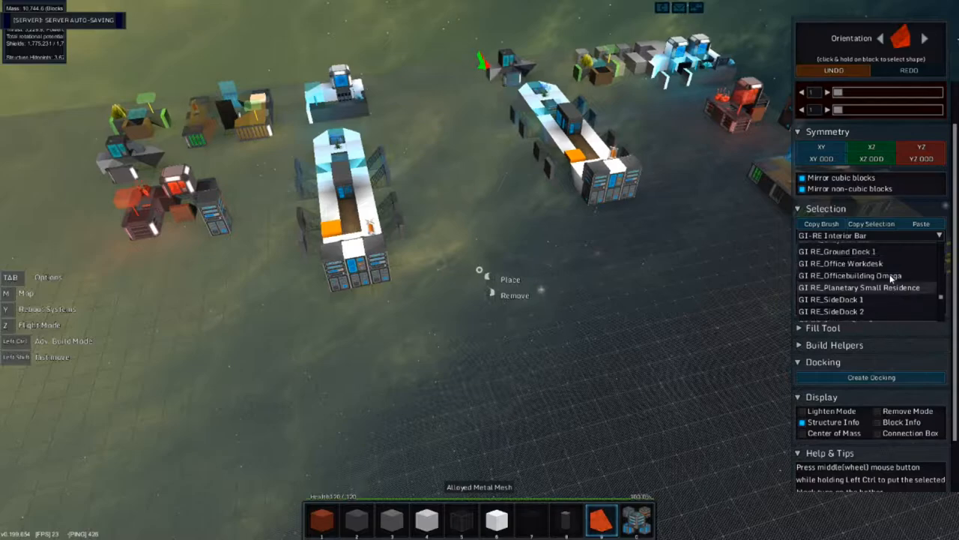
scroll(up, 3)
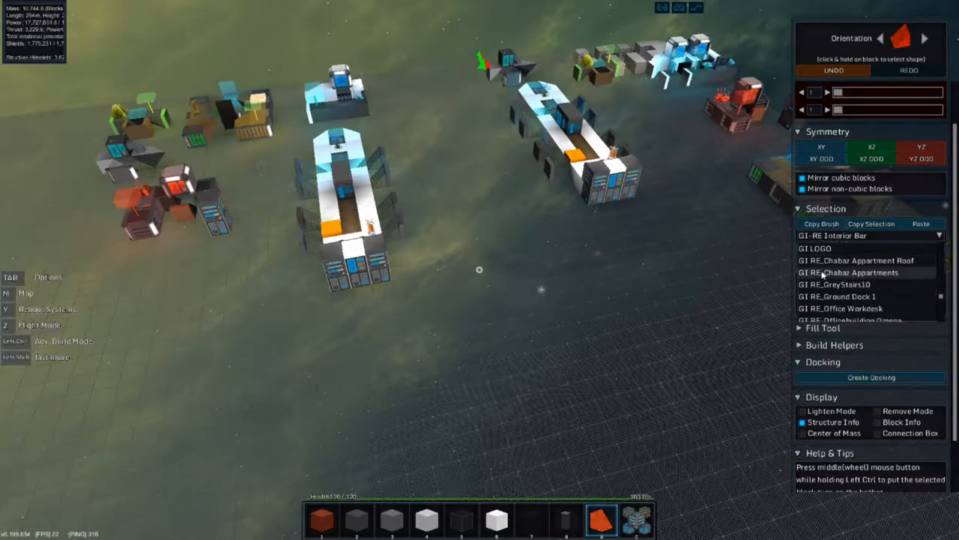
scroll(down, 3)
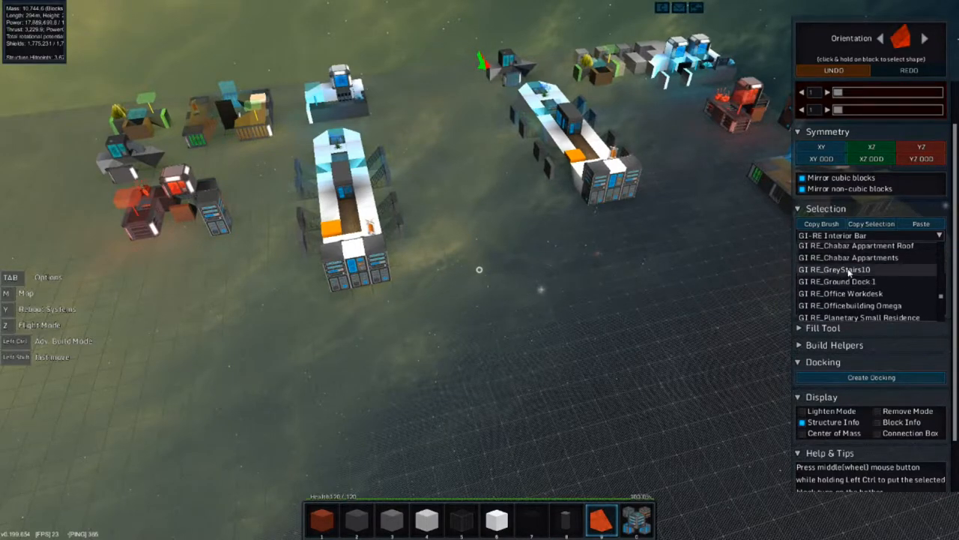
scroll(down, 3)
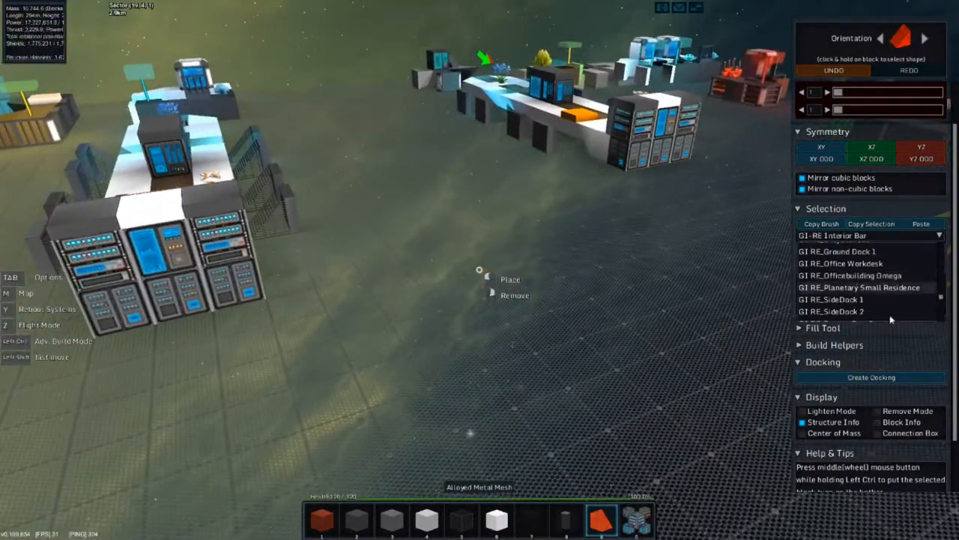
scroll(down, 3)
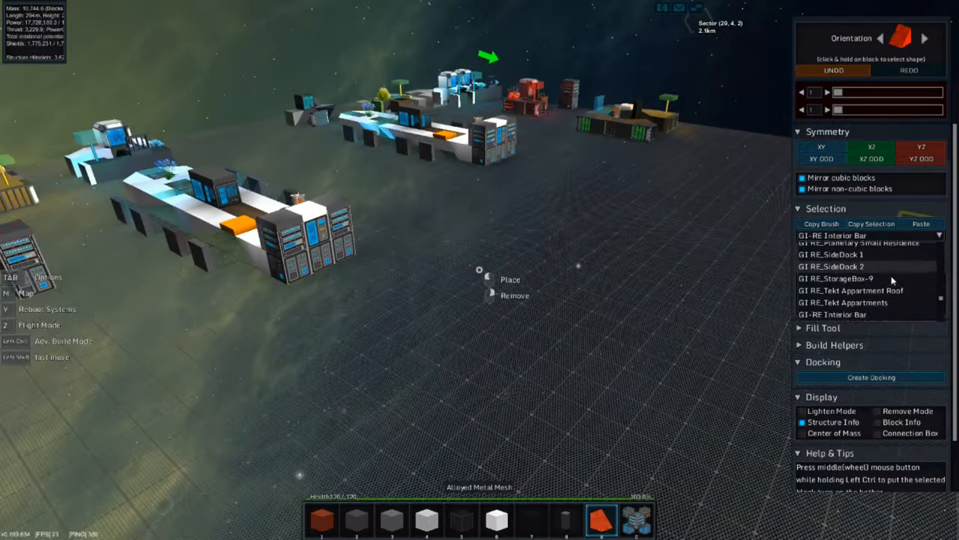
scroll(down, 3)
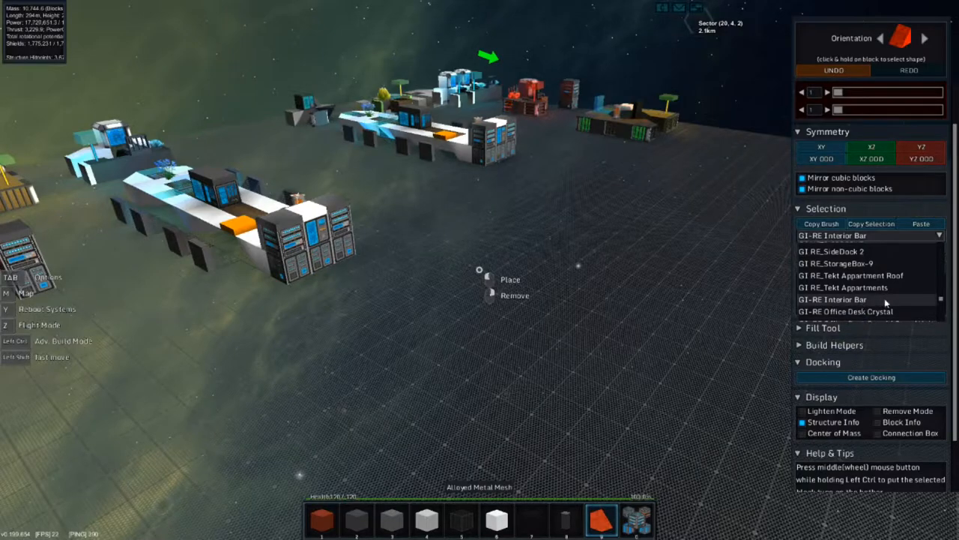
click(845, 310)
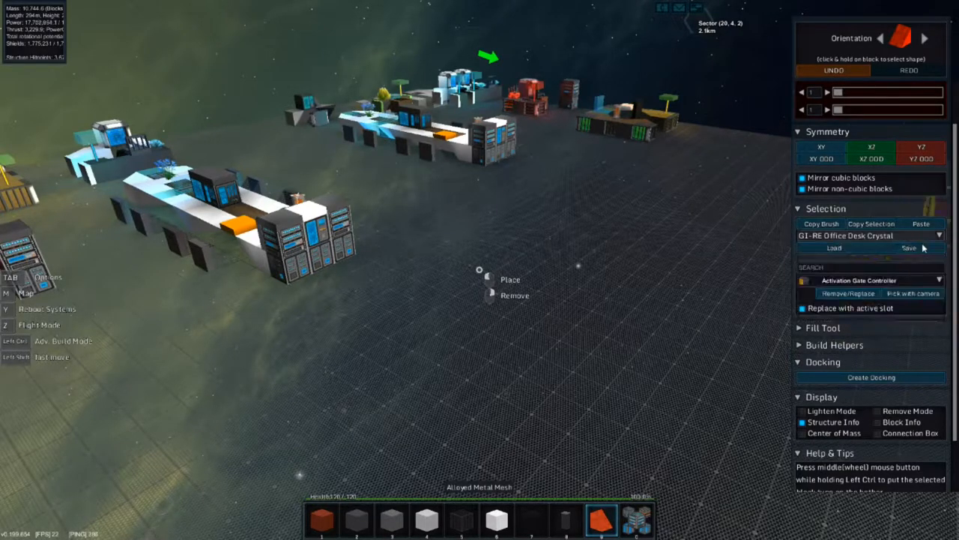
- Load the Office Desk Crystal template and inspect the blue desk with its terminal
click(833, 249)
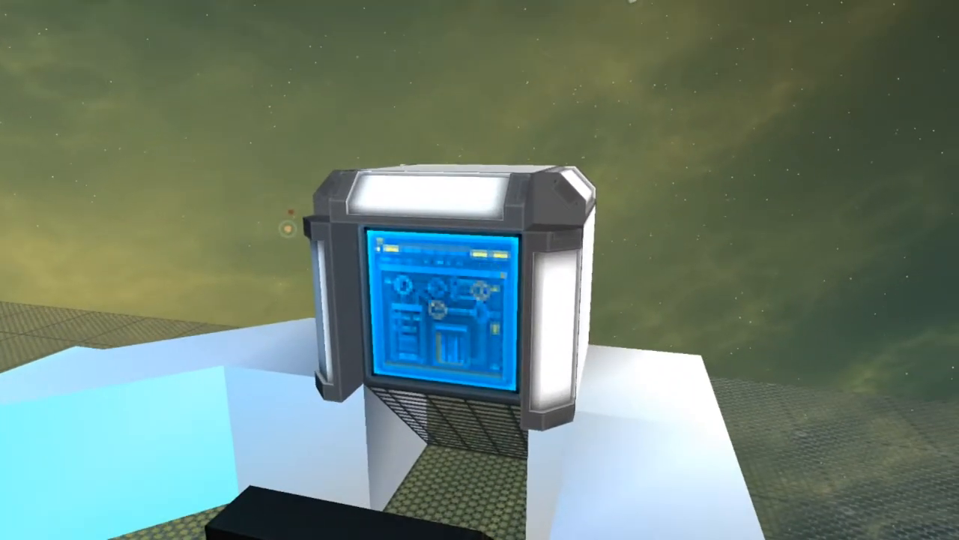
mouse_move(480, 270)
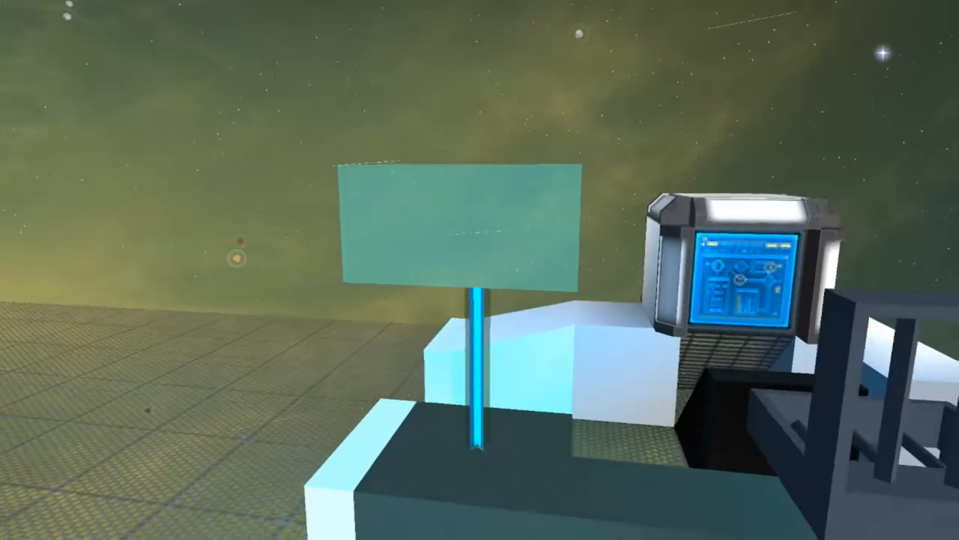
mouse_move(480, 270)
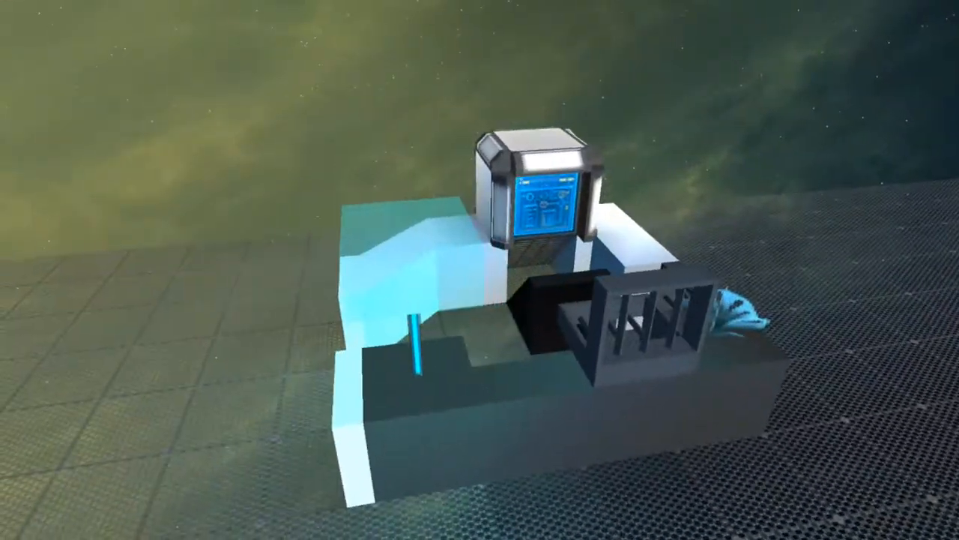
mouse_move(480, 269)
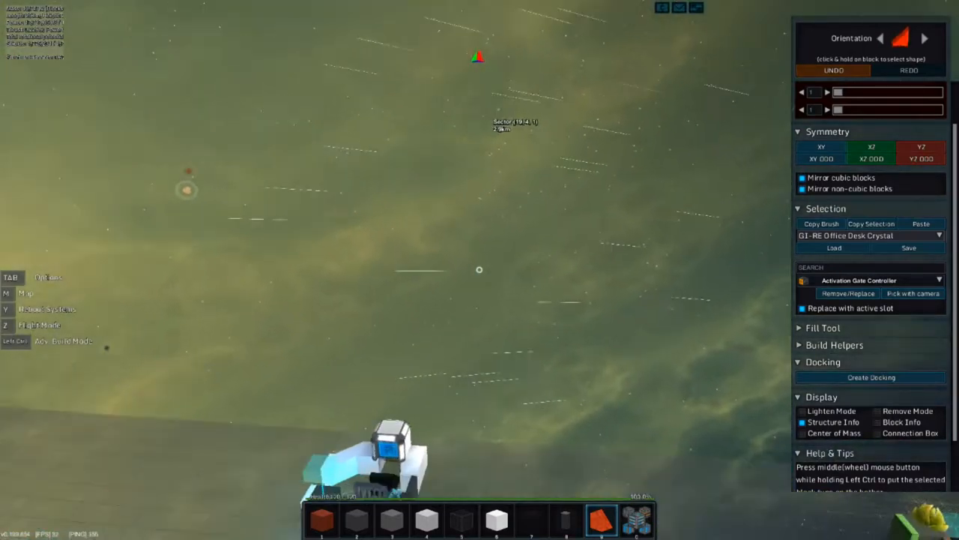
- Choose, load and paste G1-R6 Office Desk Emerald as a green desk on the platform
click(938, 235)
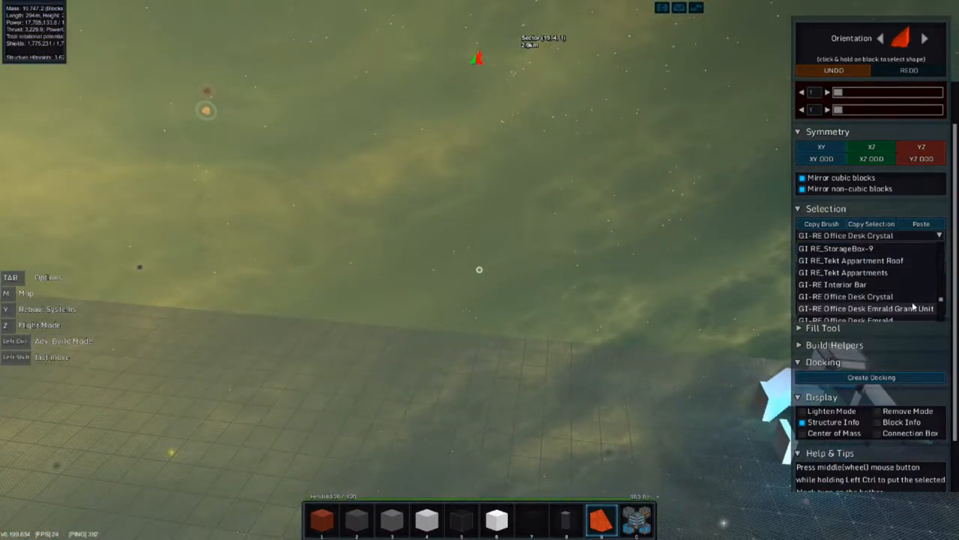
scroll(down, 3)
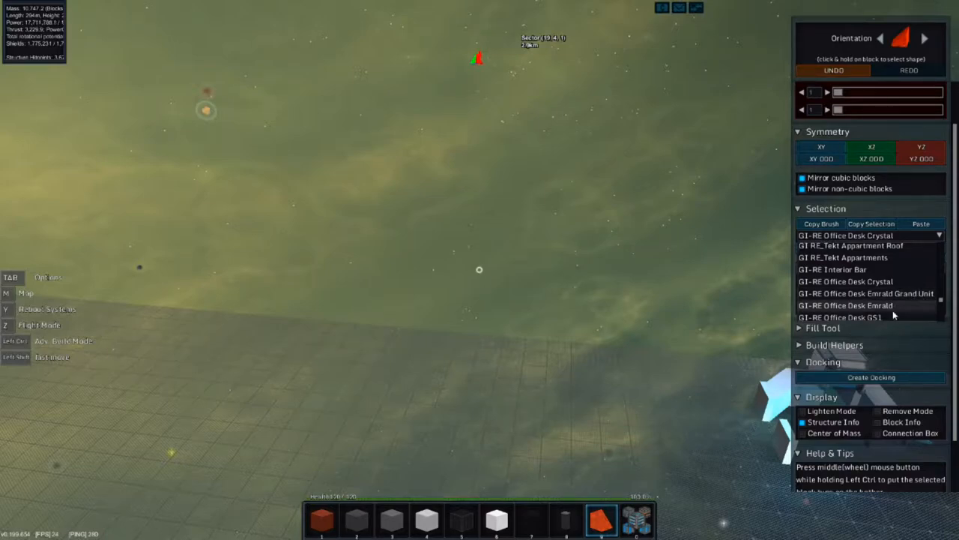
click(846, 306)
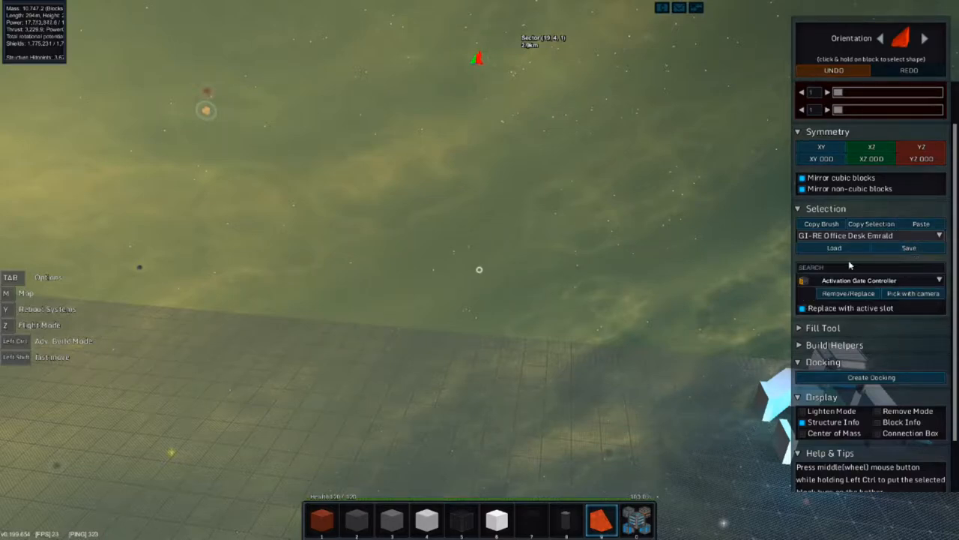
click(920, 224)
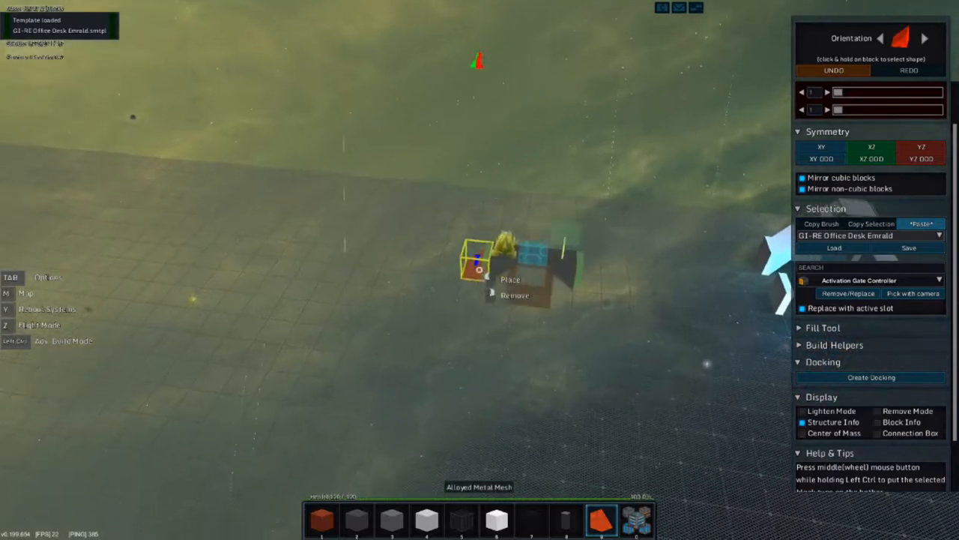
click(920, 223)
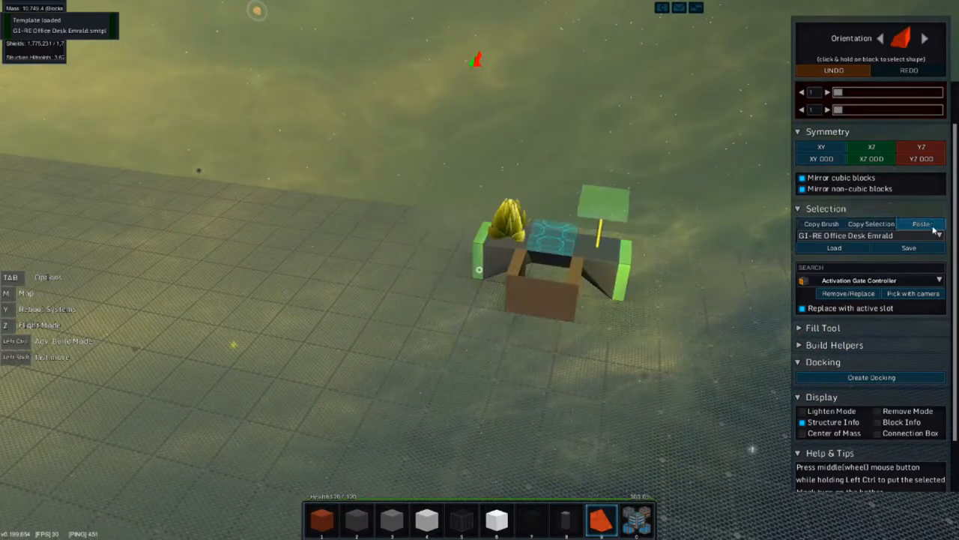
right_click(480, 270)
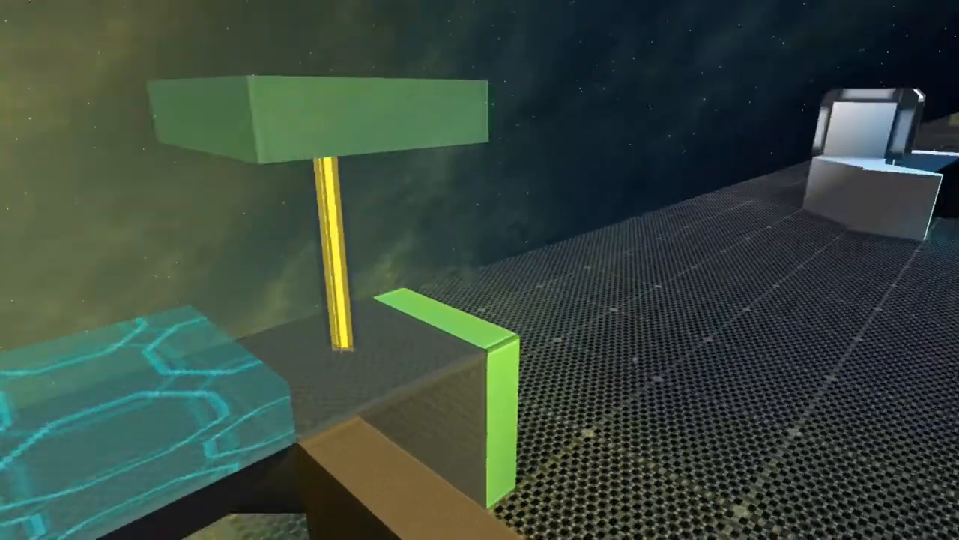
mouse_move(480, 269)
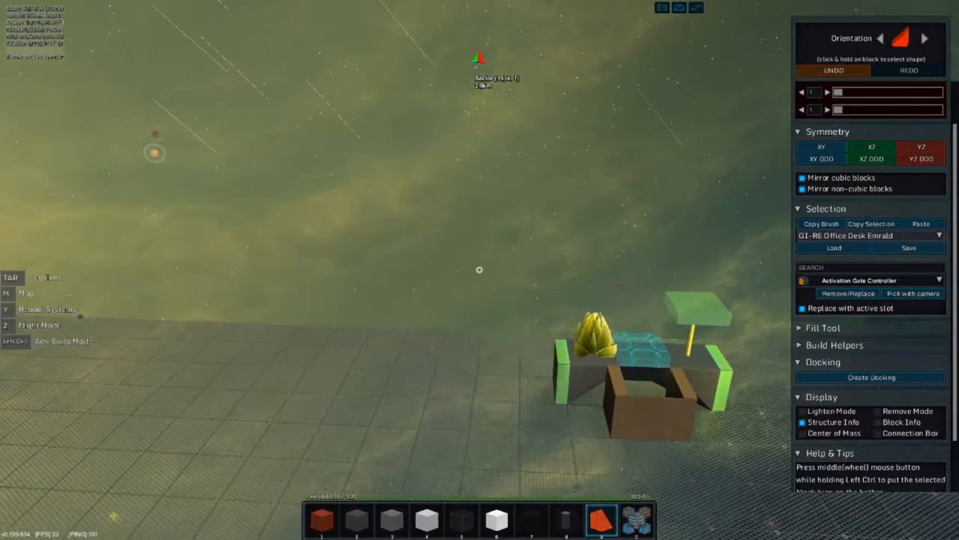
- Choose a dark office desk template with green screen panels to place beside the first desk
click(871, 223)
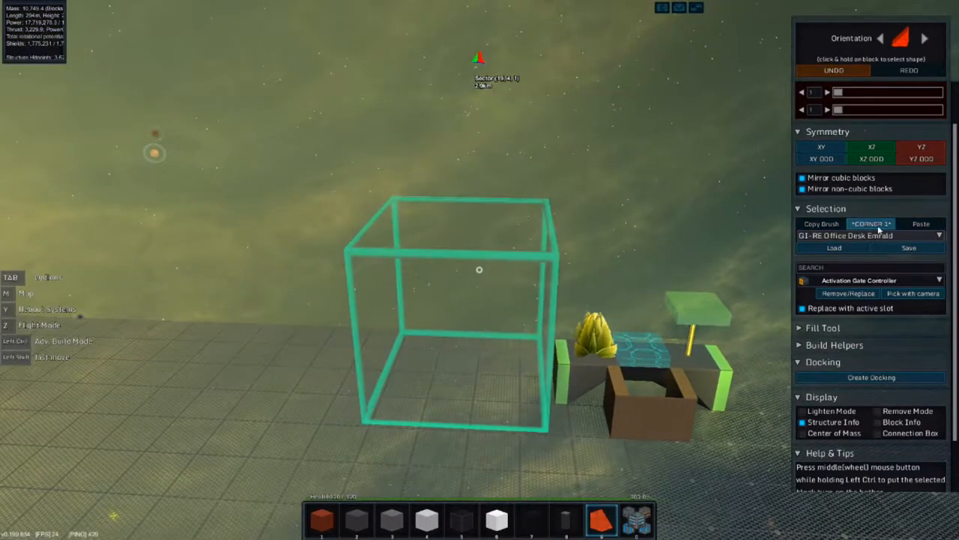
click(938, 234)
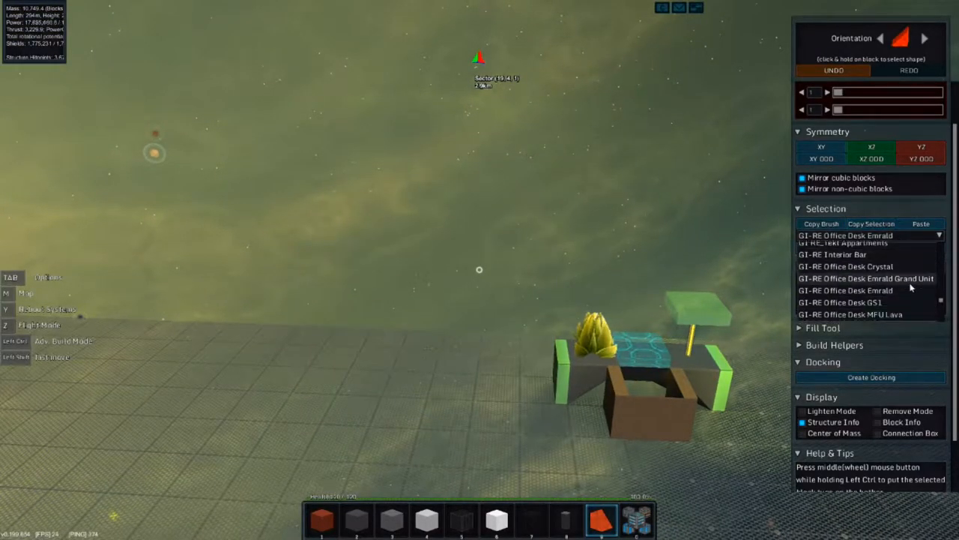
click(866, 278)
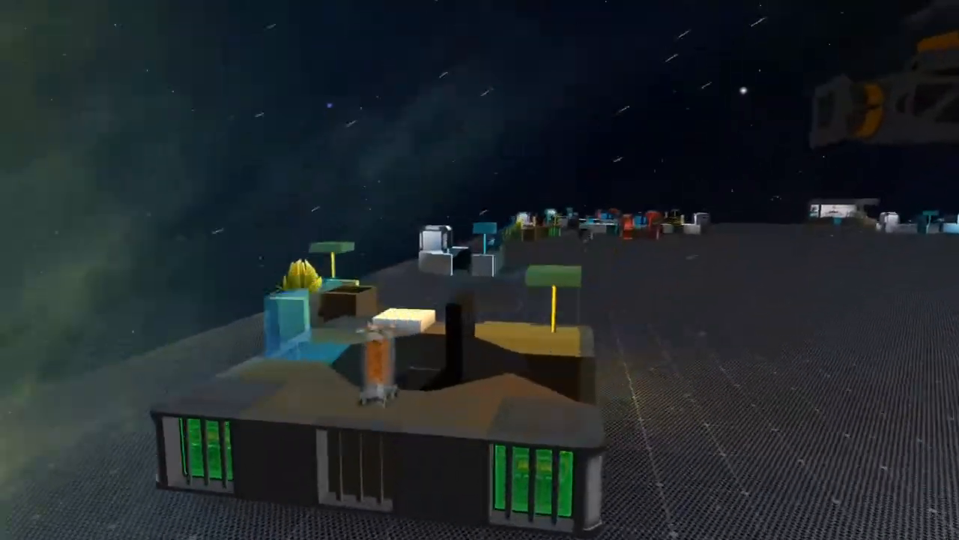
mouse_move(480, 270)
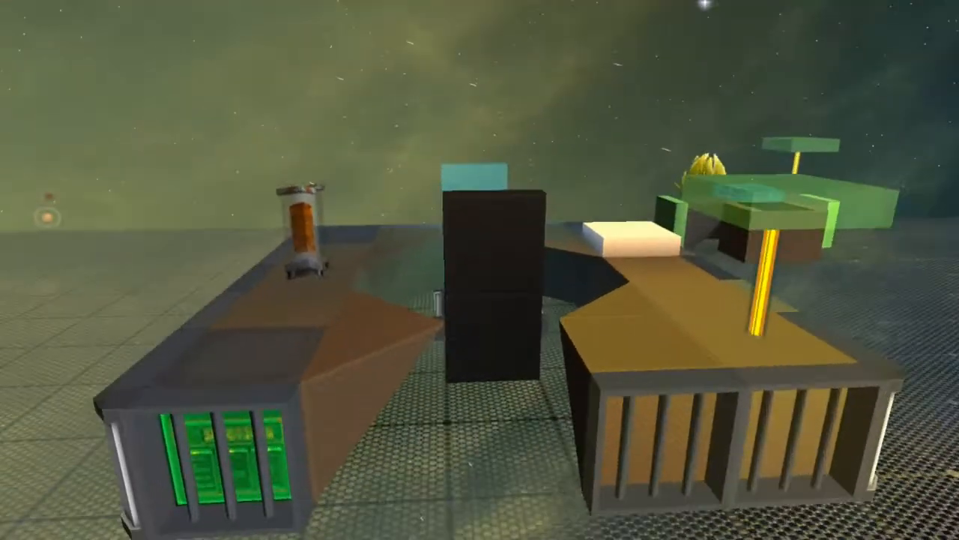
mouse_move(480, 270)
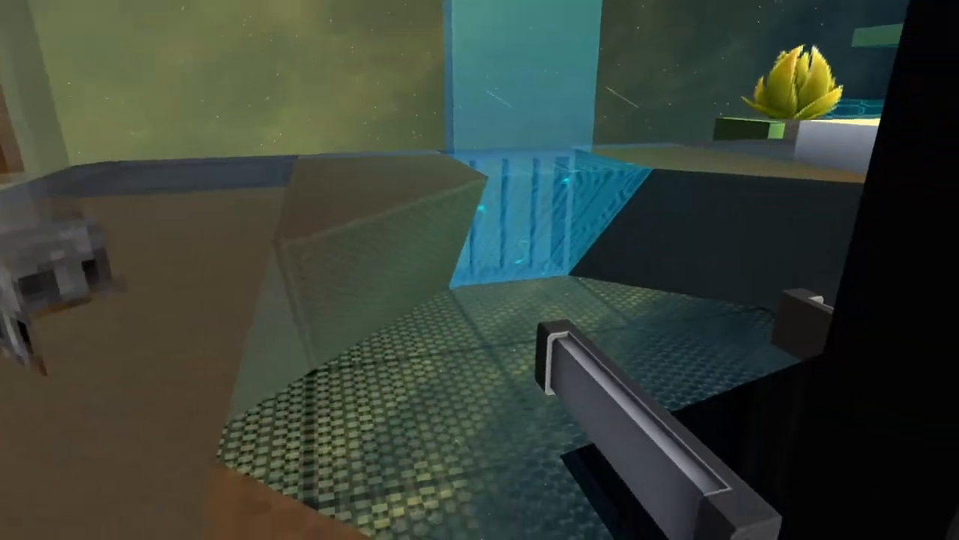
mouse_move(480, 270)
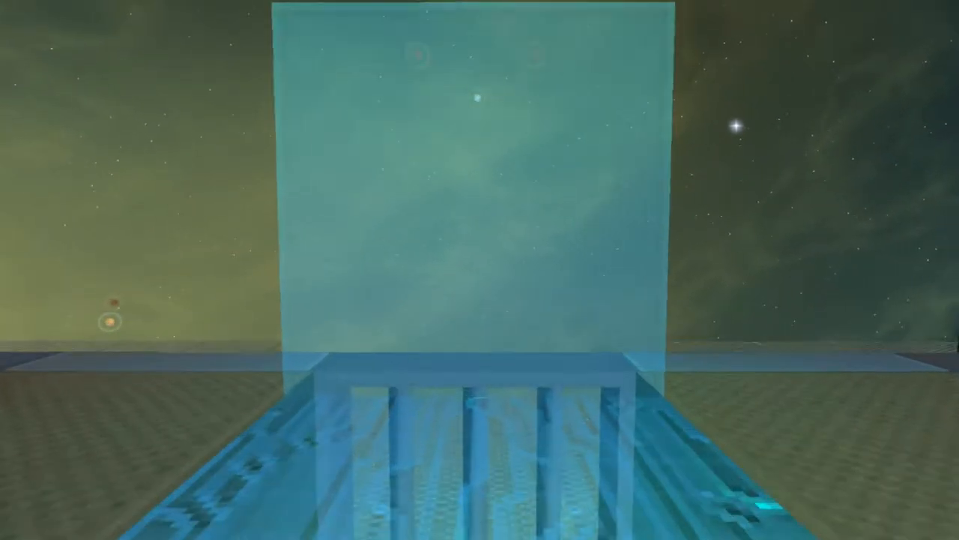
mouse_move(480, 270)
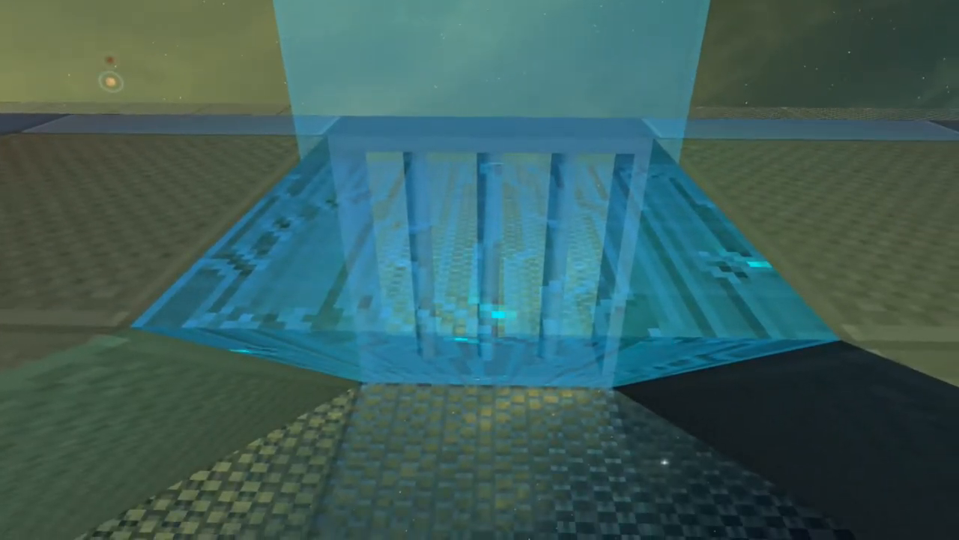
mouse_move(480, 270)
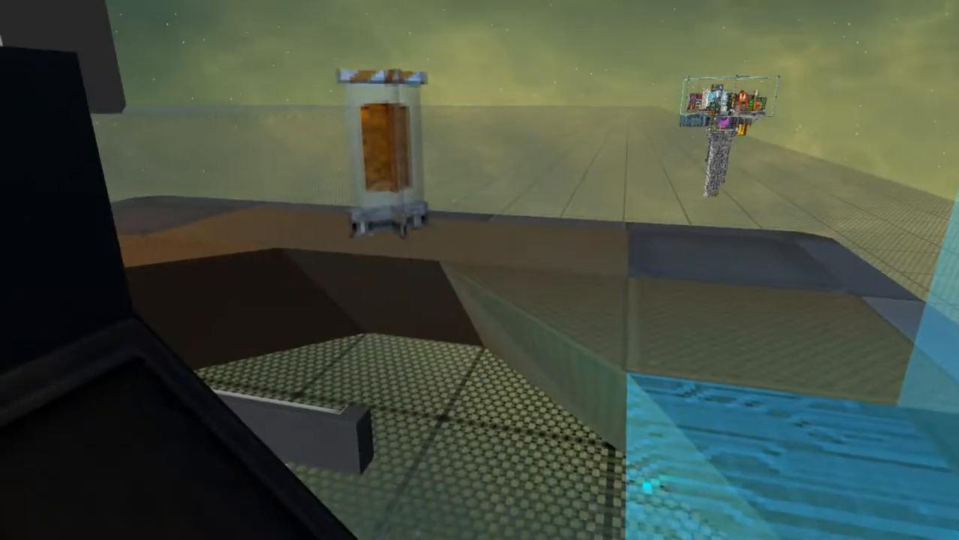
mouse_move(480, 270)
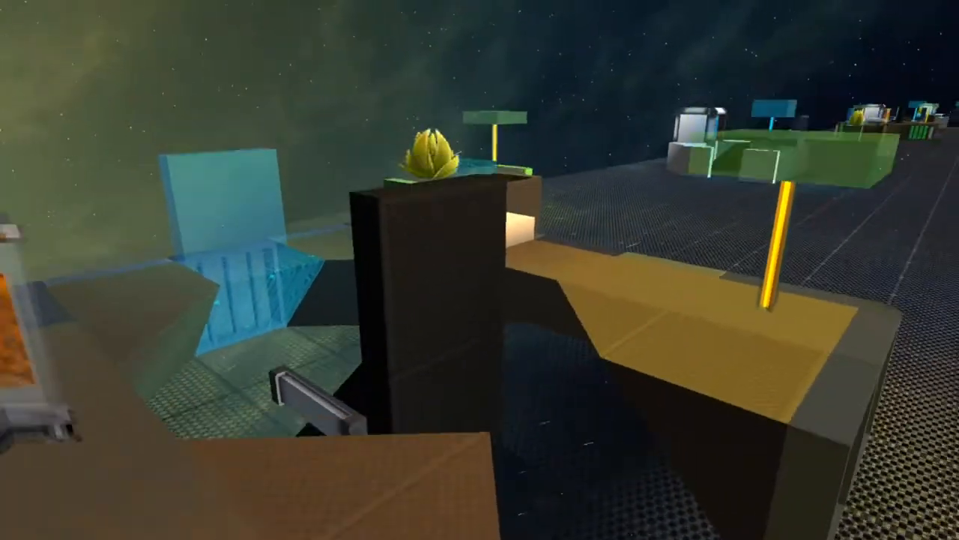
mouse_move(479, 270)
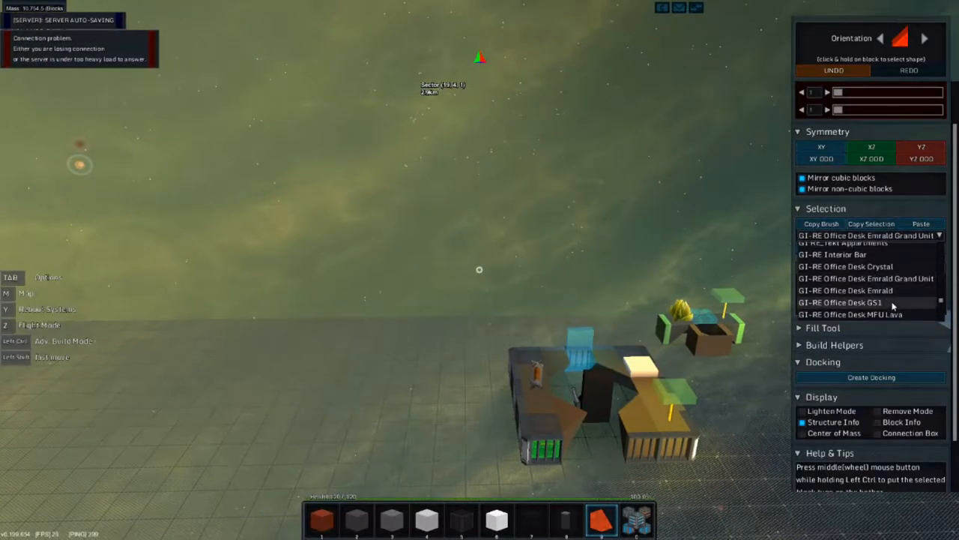
- Load G1-RE Office Desk GS1 and start placing the grey cyan-screened desk
click(845, 303)
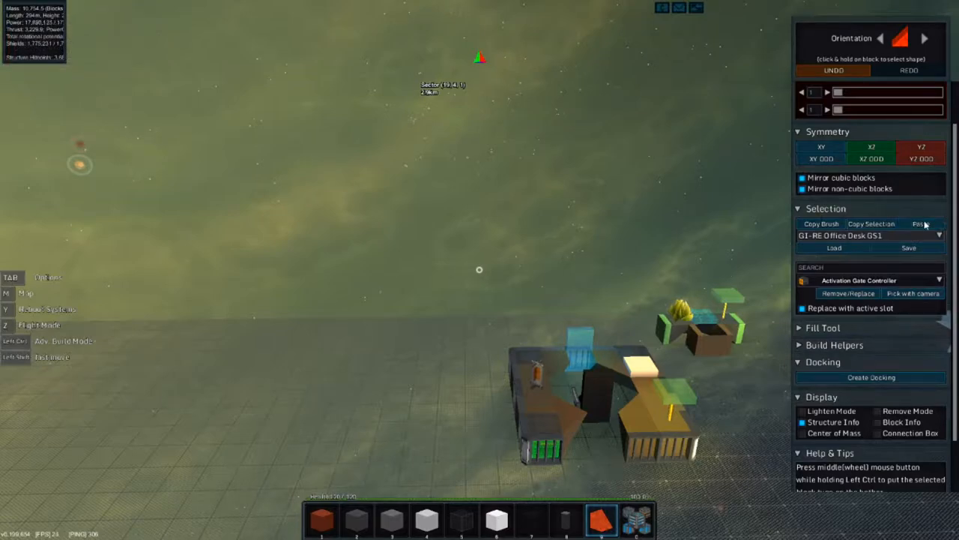
click(834, 247)
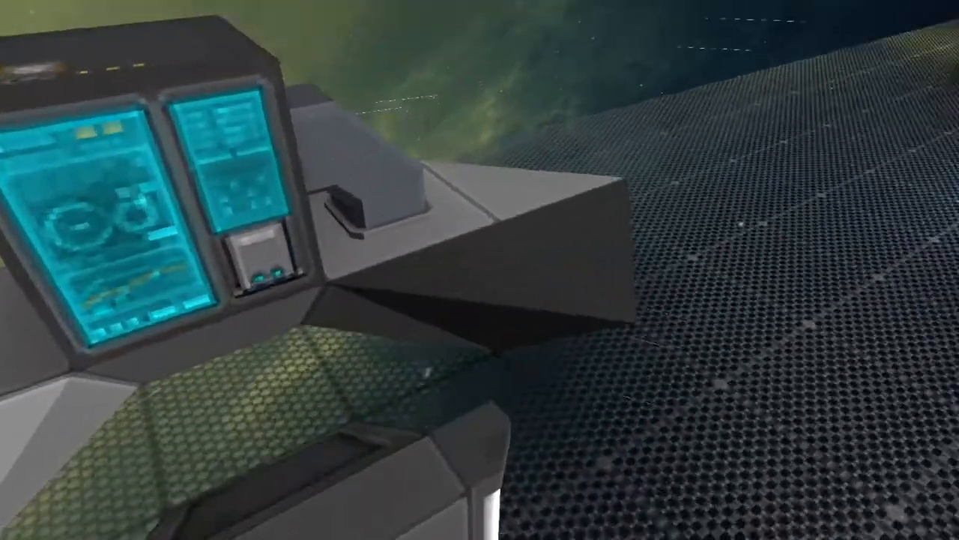
mouse_move(480, 269)
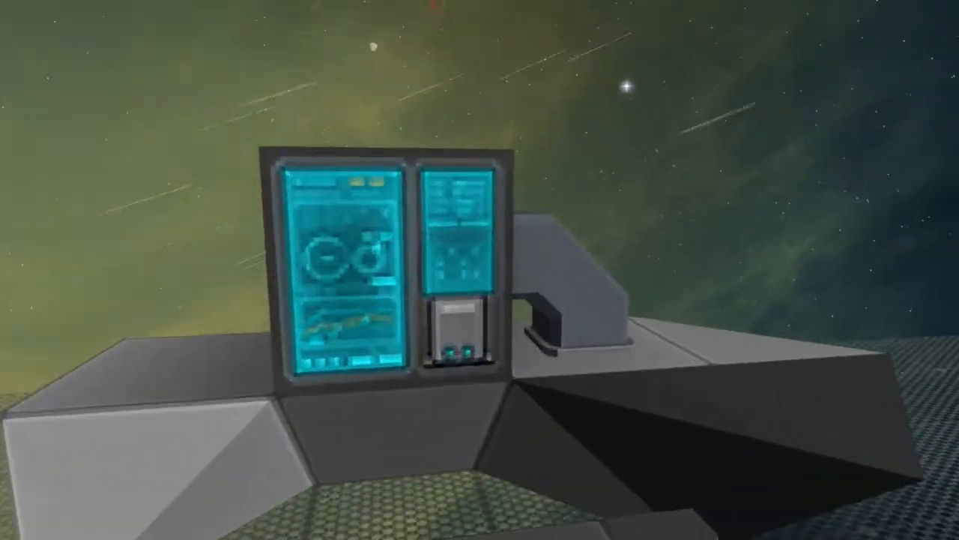
mouse_move(479, 270)
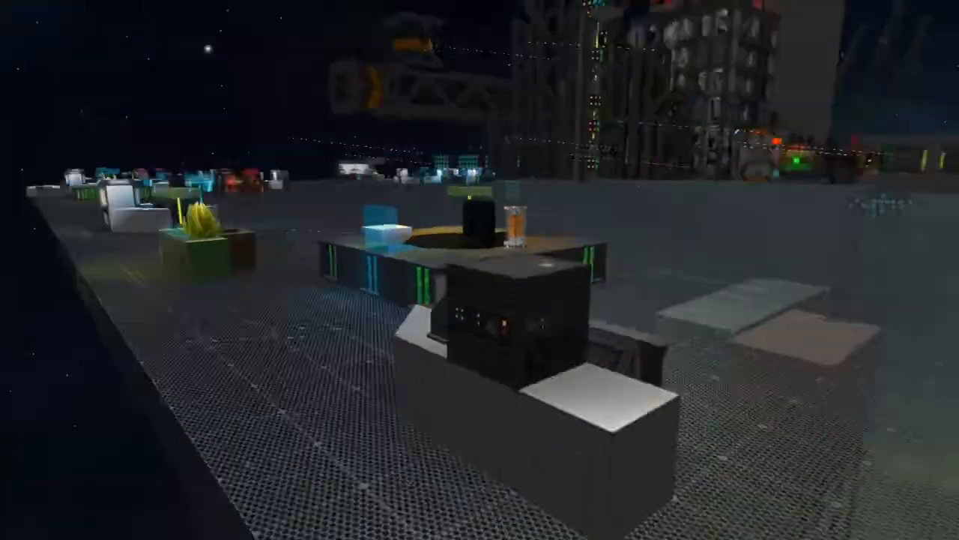
mouse_move(480, 270)
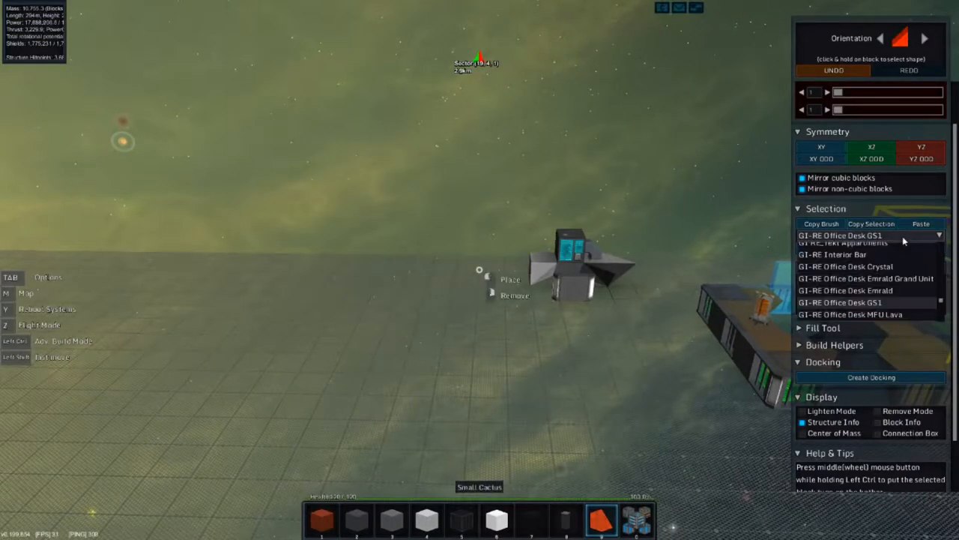
- Load G1-RE Office Desk MFU Lava and start placing it beside the server rack
click(921, 224)
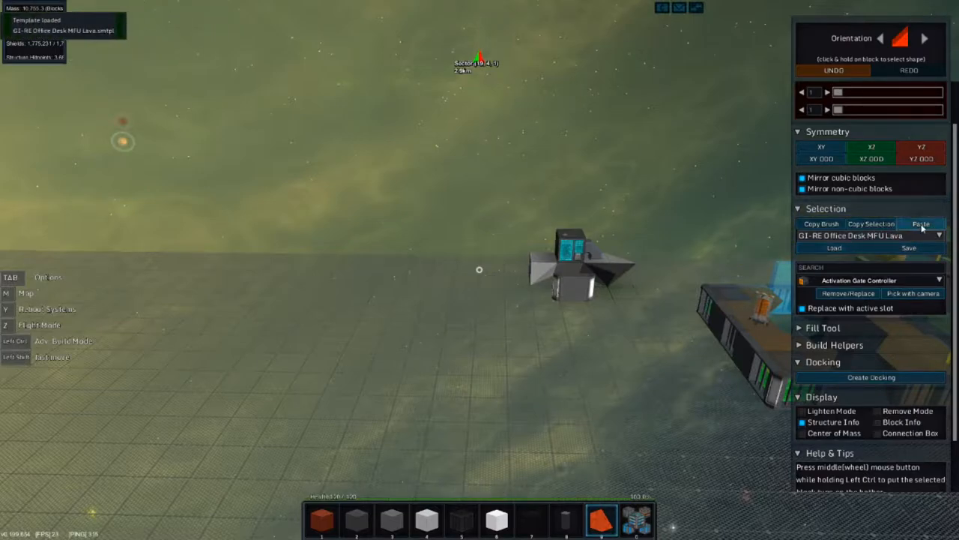
click(920, 223)
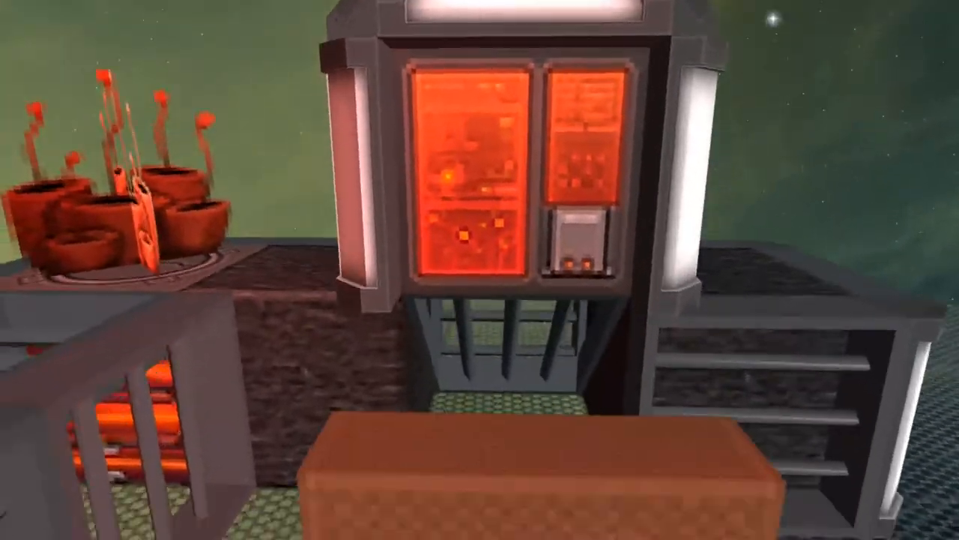
mouse_move(479, 269)
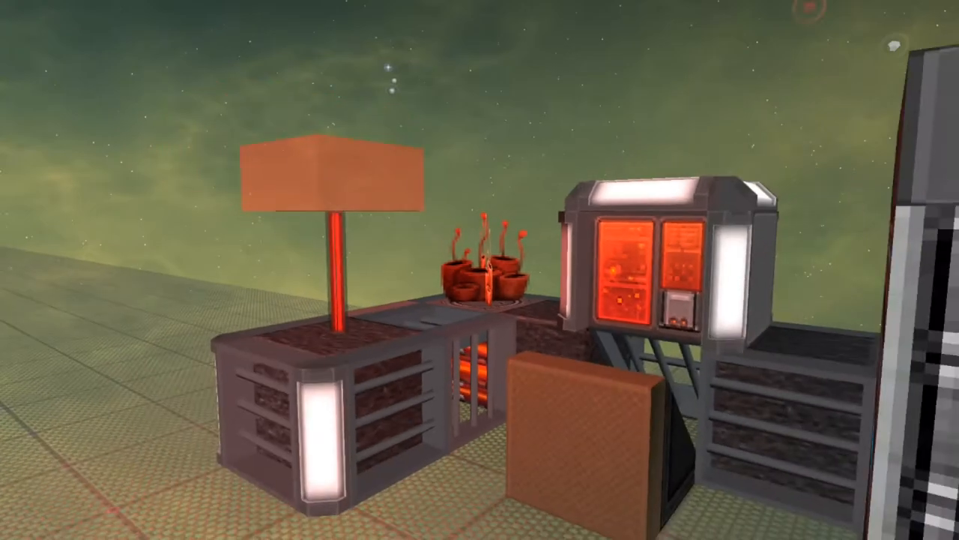
mouse_move(479, 270)
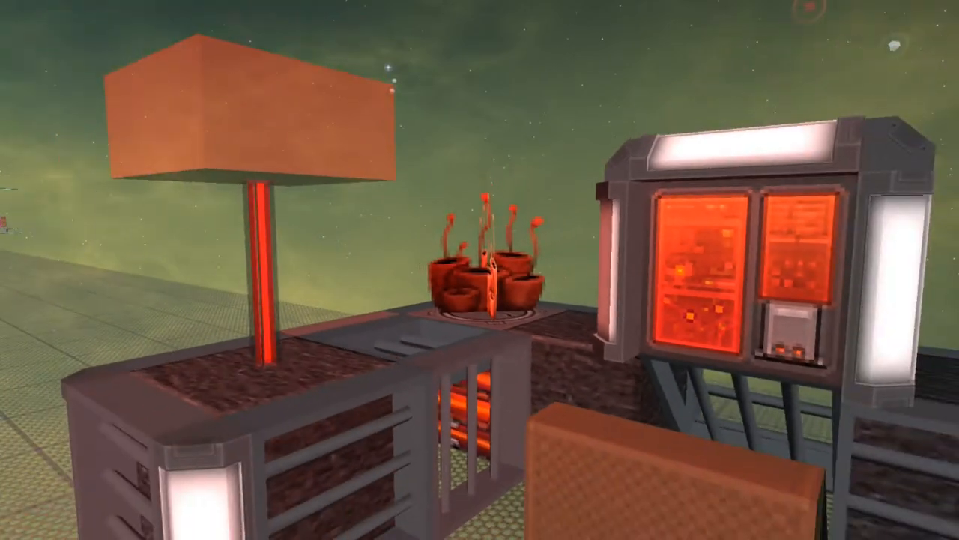
mouse_move(479, 269)
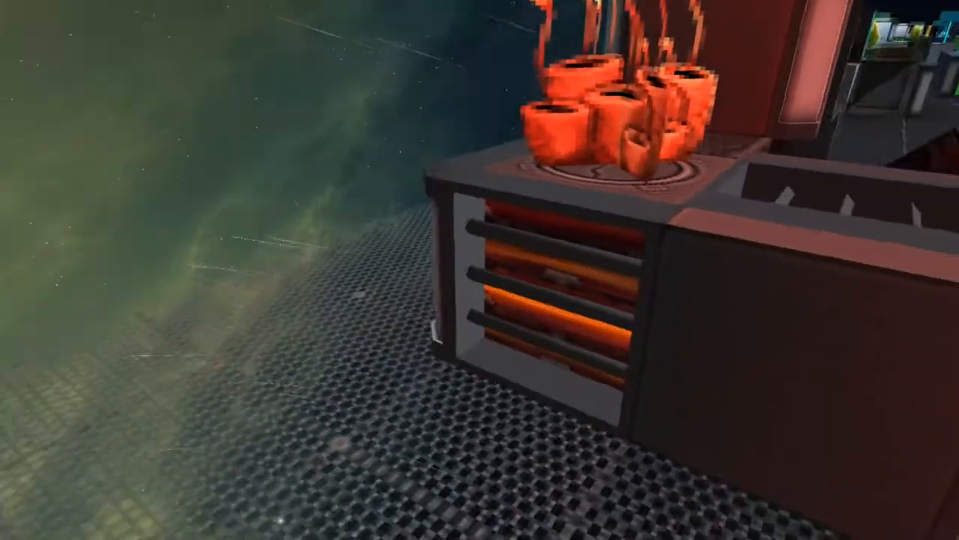
mouse_move(479, 269)
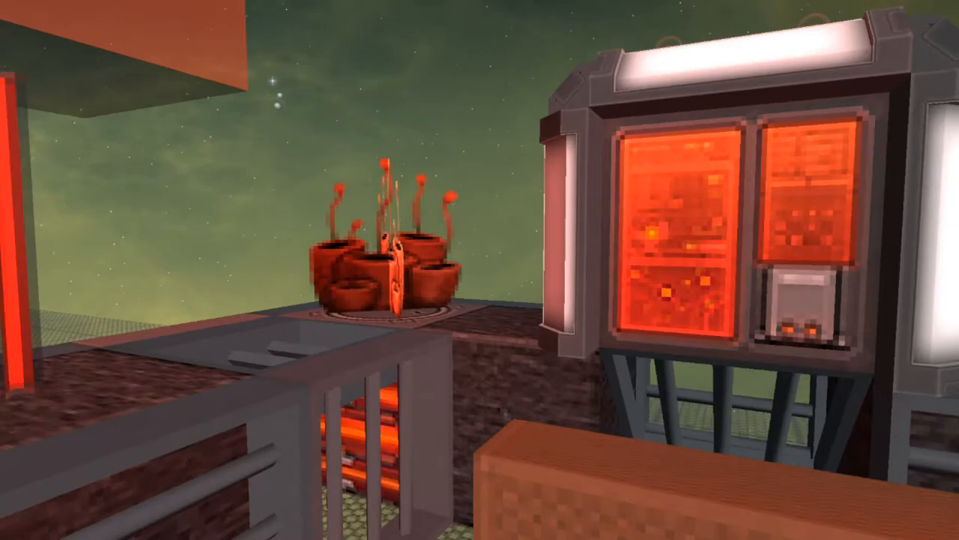
mouse_move(479, 269)
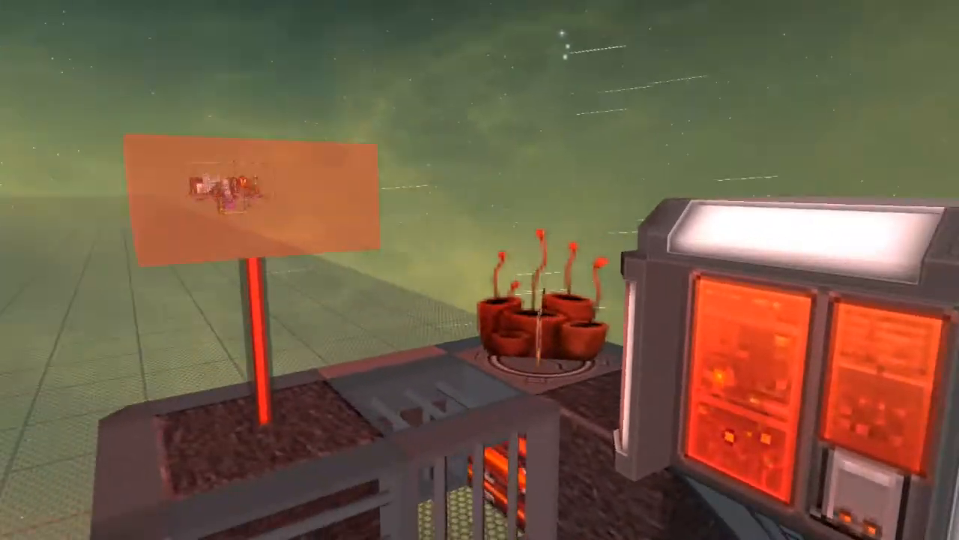
mouse_move(480, 269)
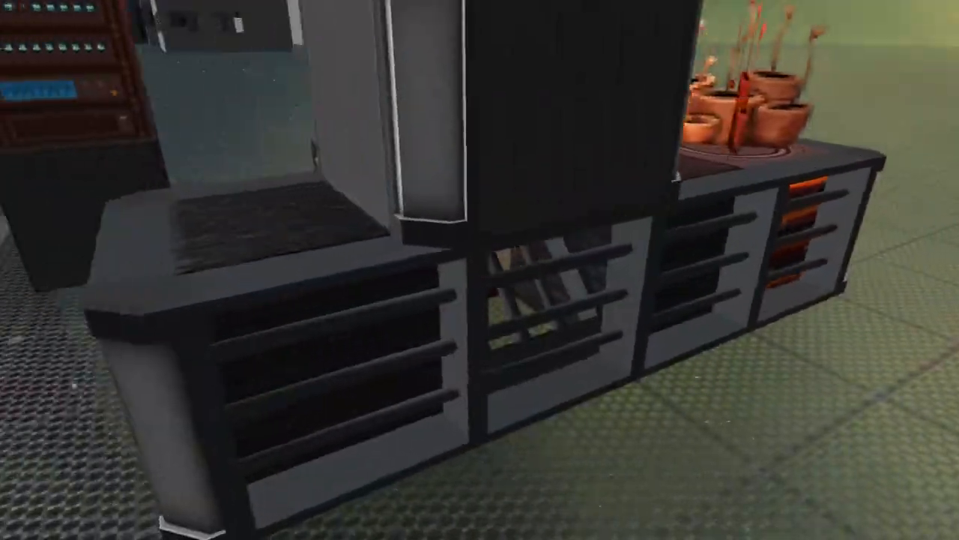
mouse_move(479, 269)
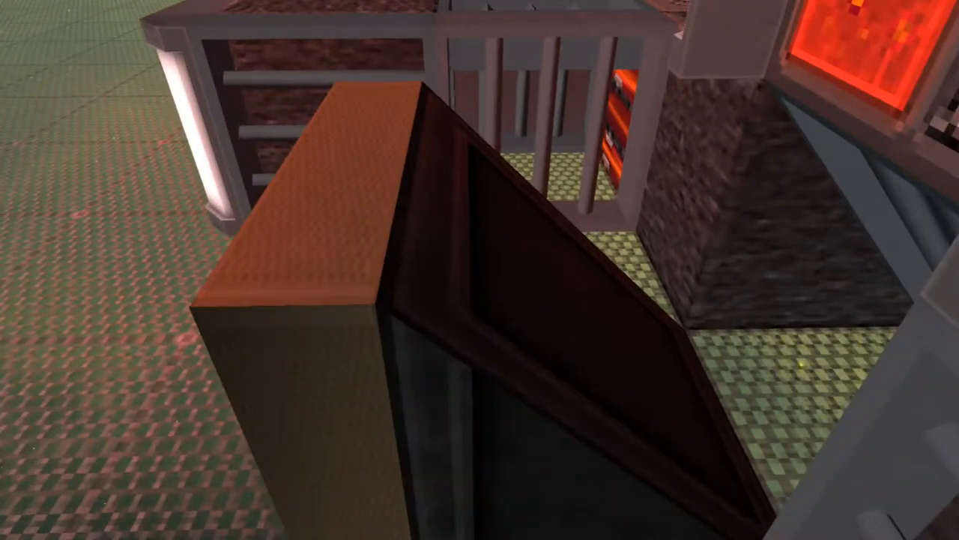
mouse_move(480, 270)
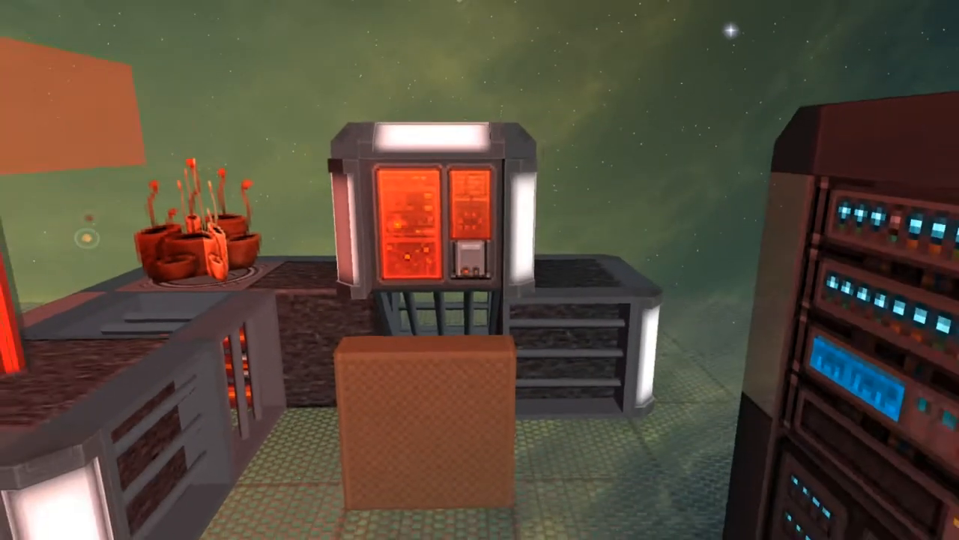
mouse_move(479, 269)
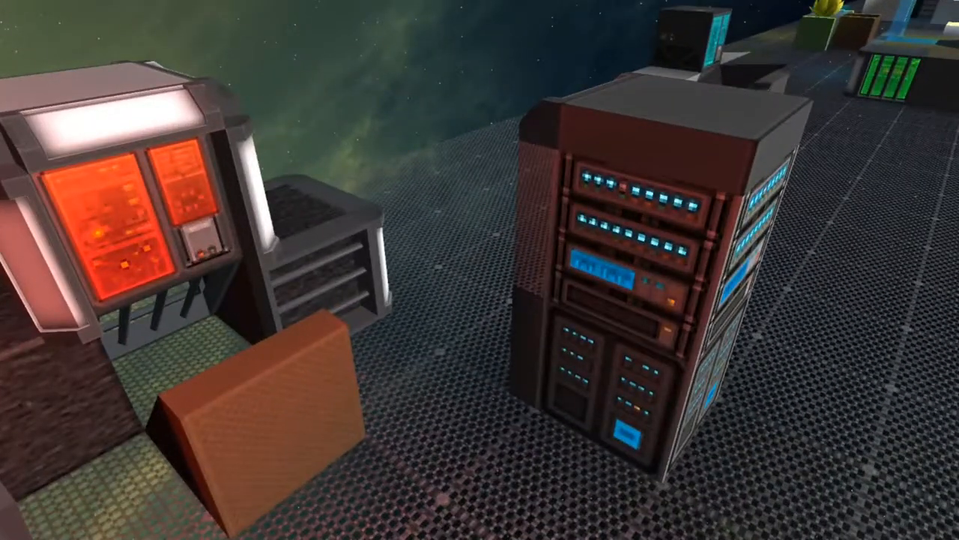
mouse_move(479, 270)
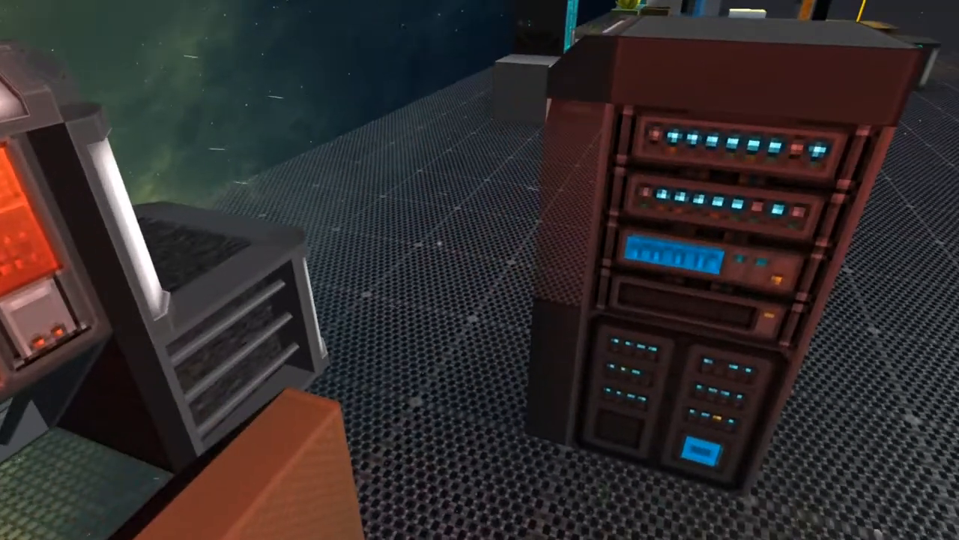
mouse_move(480, 270)
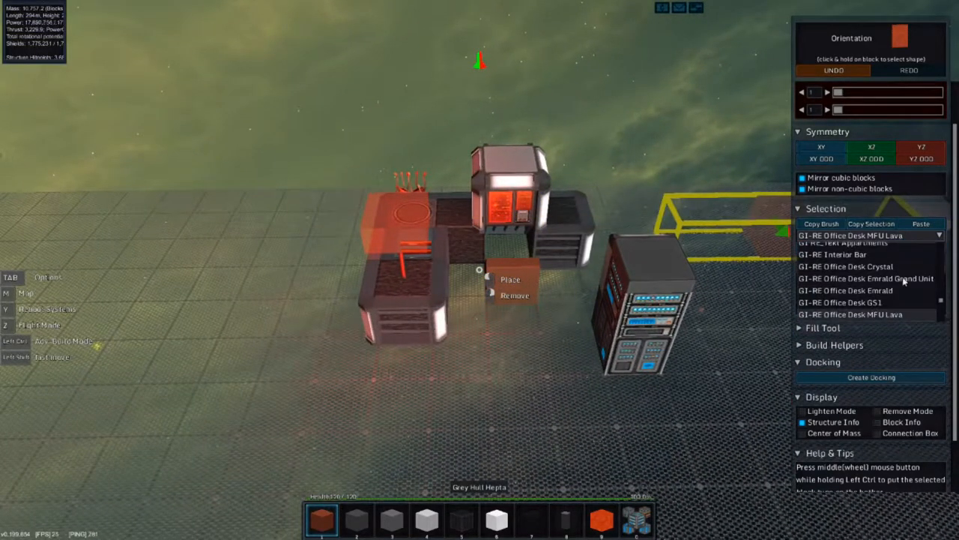
- Choose and load G1-RE Office Team Desk for pasting into the row
scroll(down, 3)
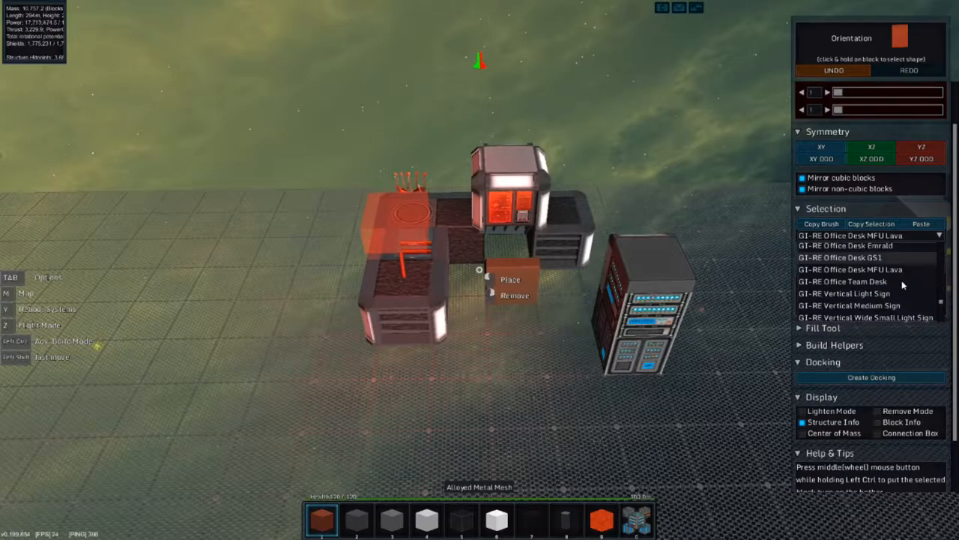
click(842, 282)
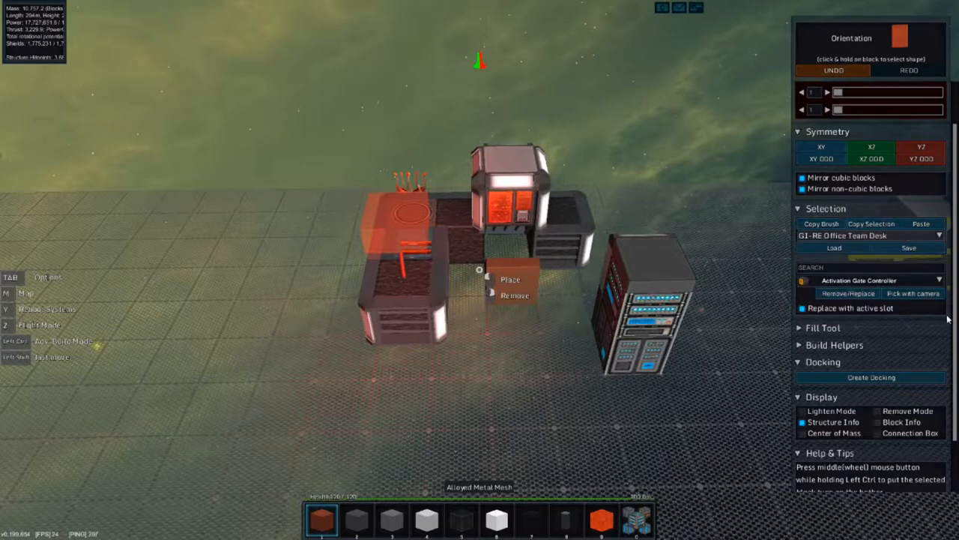
click(920, 223)
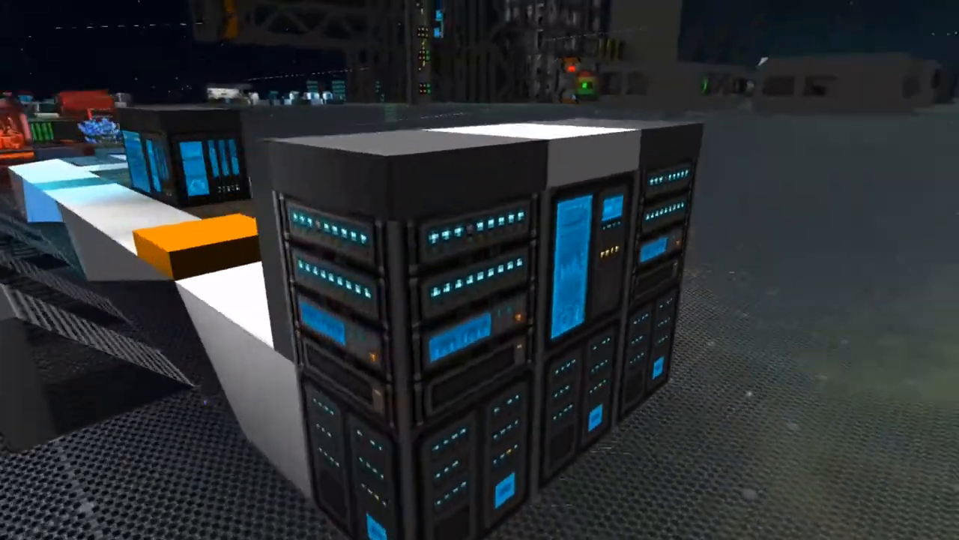
mouse_move(479, 270)
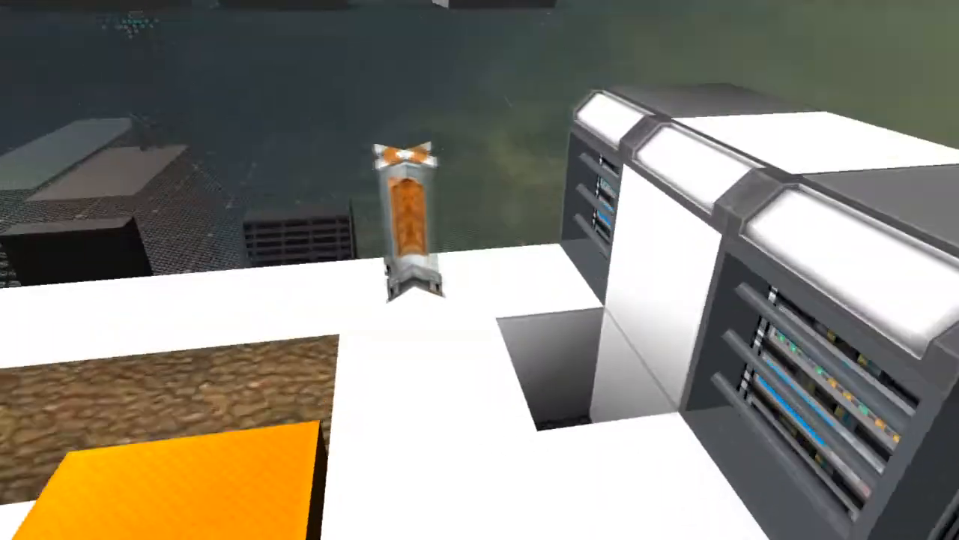
mouse_move(479, 270)
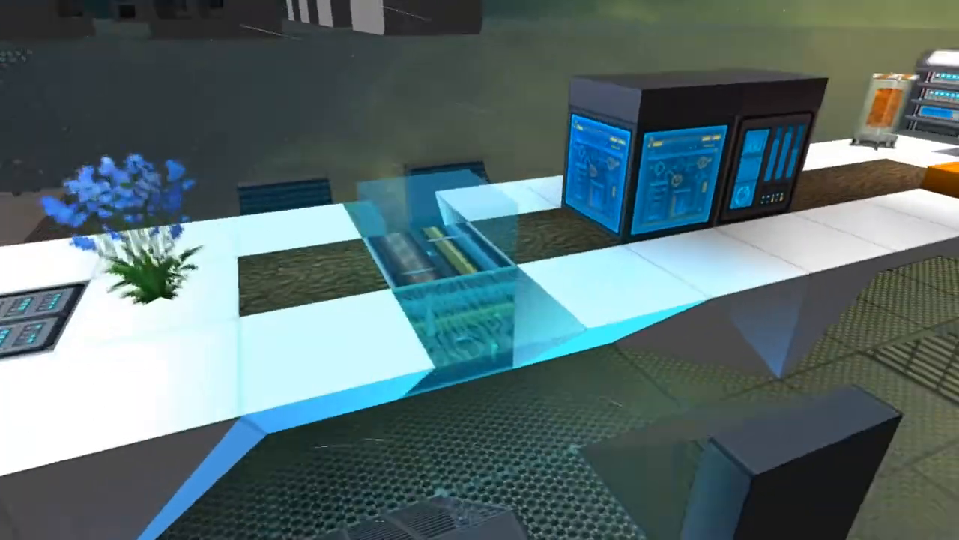
mouse_move(479, 270)
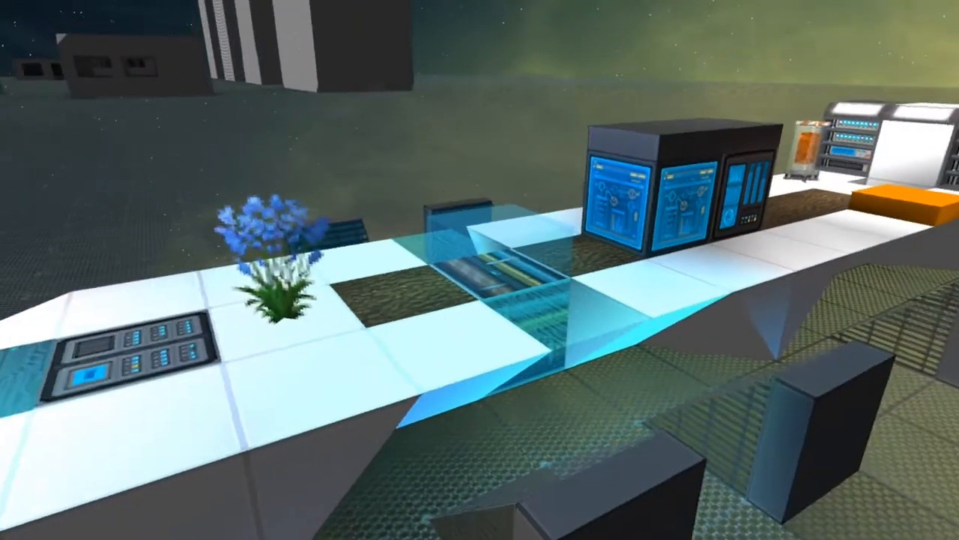
mouse_move(479, 270)
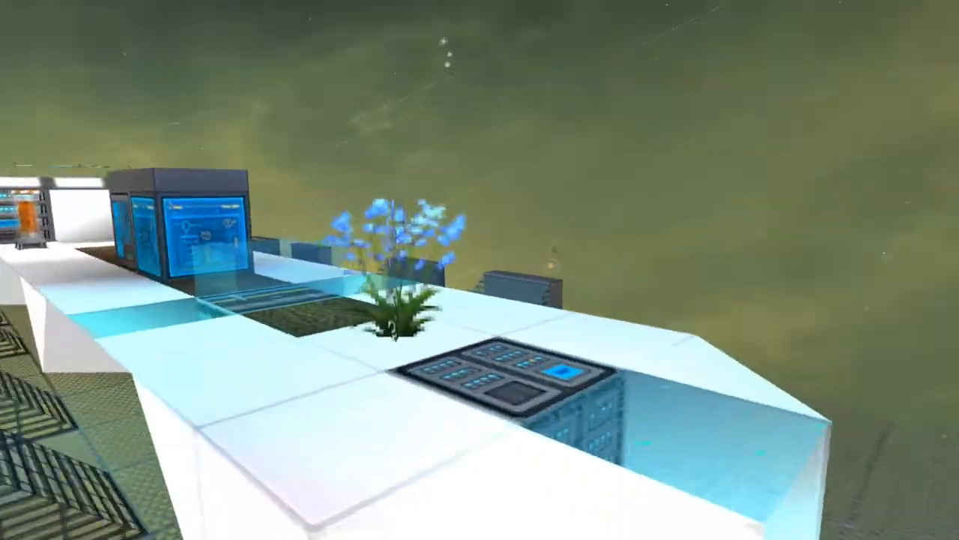
mouse_move(480, 270)
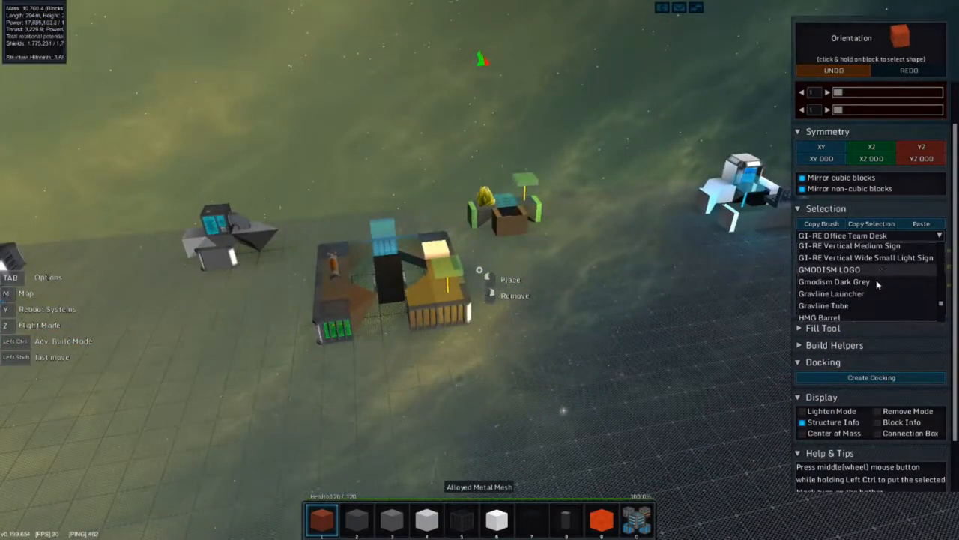
- Scroll to G1-RE Interior Bar and load it for pasting
scroll(down, 3)
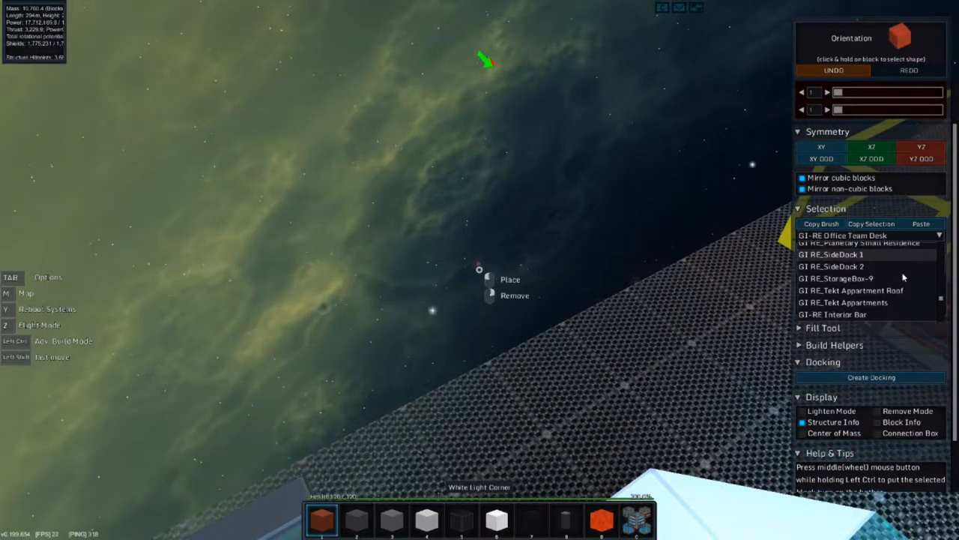
scroll(down, 3)
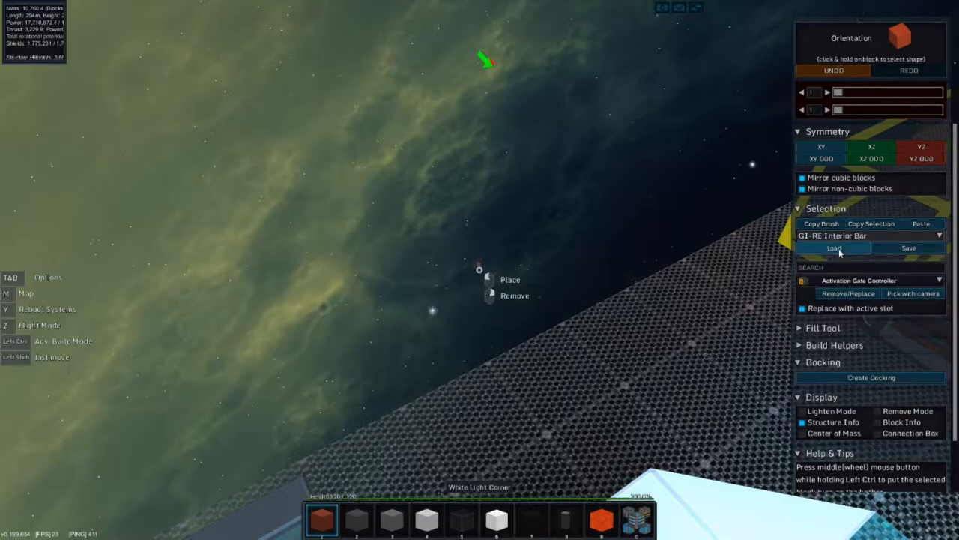
click(833, 247)
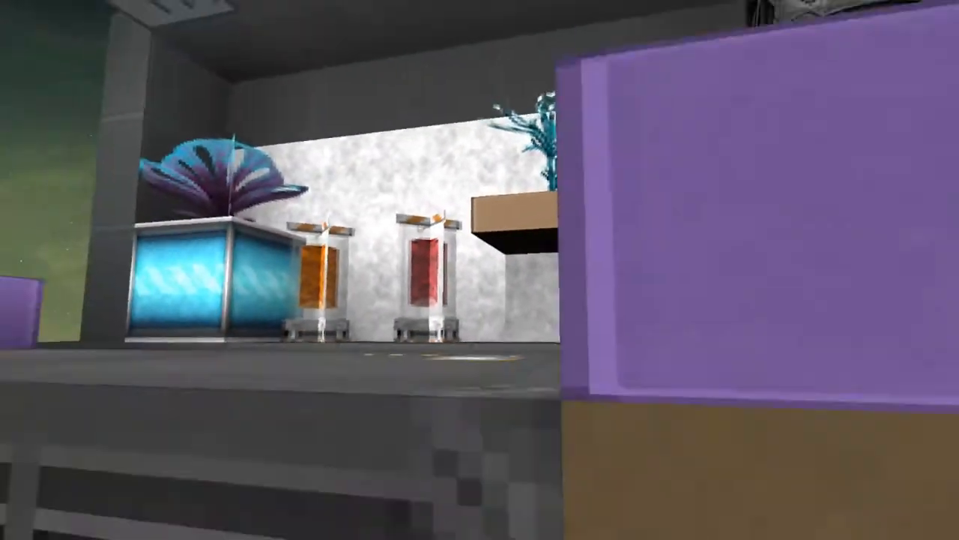
mouse_move(480, 269)
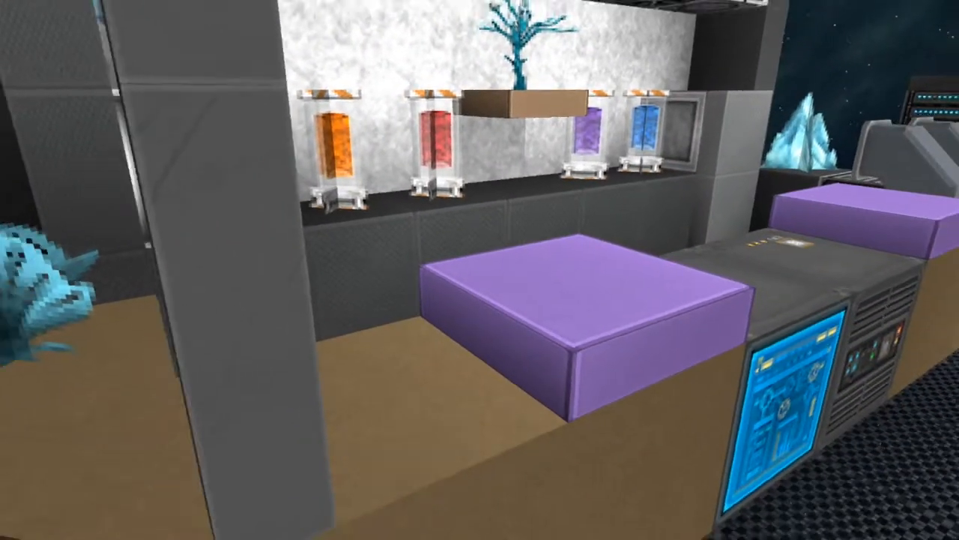
- Paste the Interior Bar at the end of the row and look over its purple seats
scroll(down, 3)
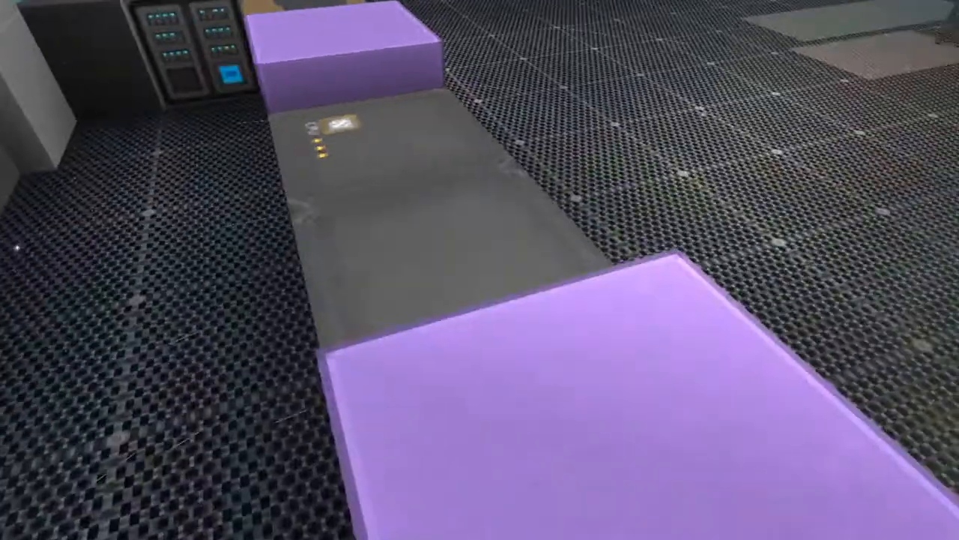
mouse_move(479, 269)
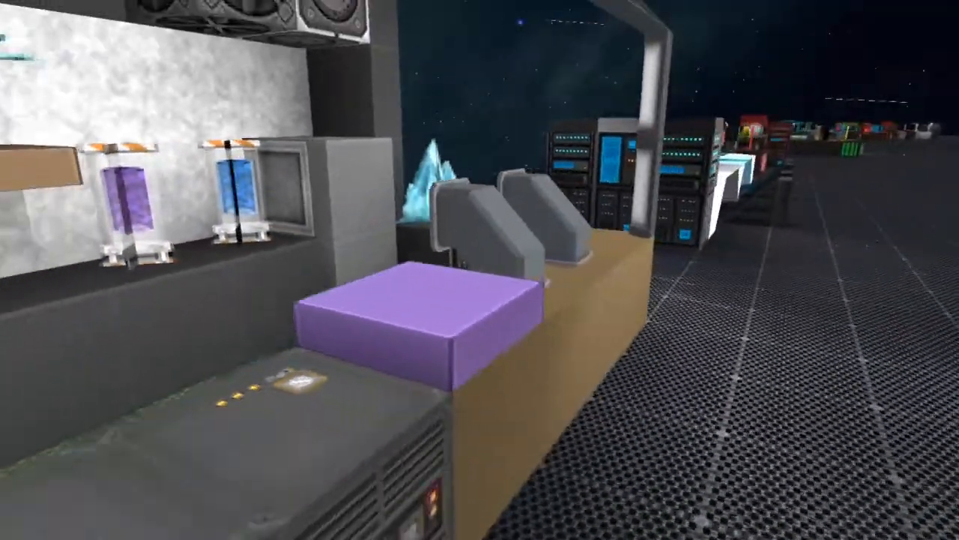
mouse_move(480, 270)
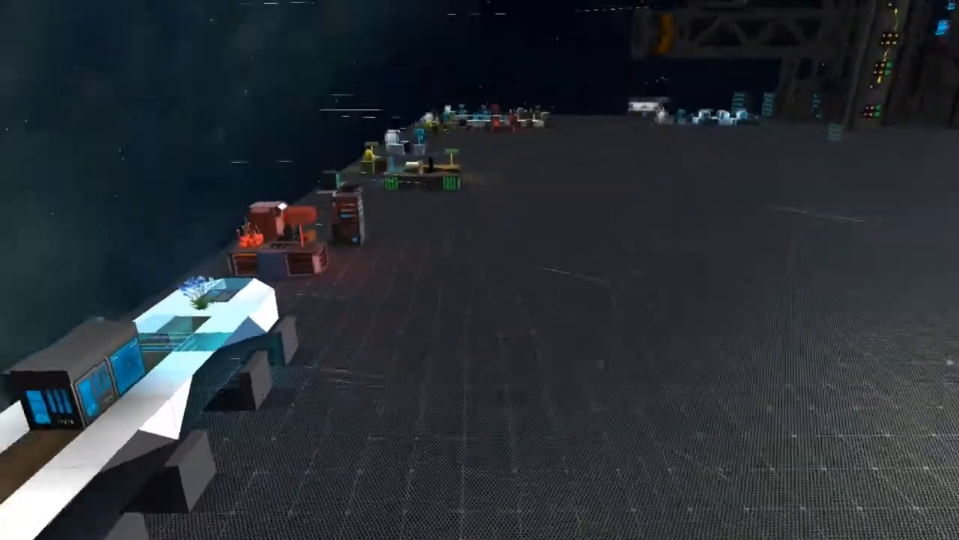
mouse_move(480, 270)
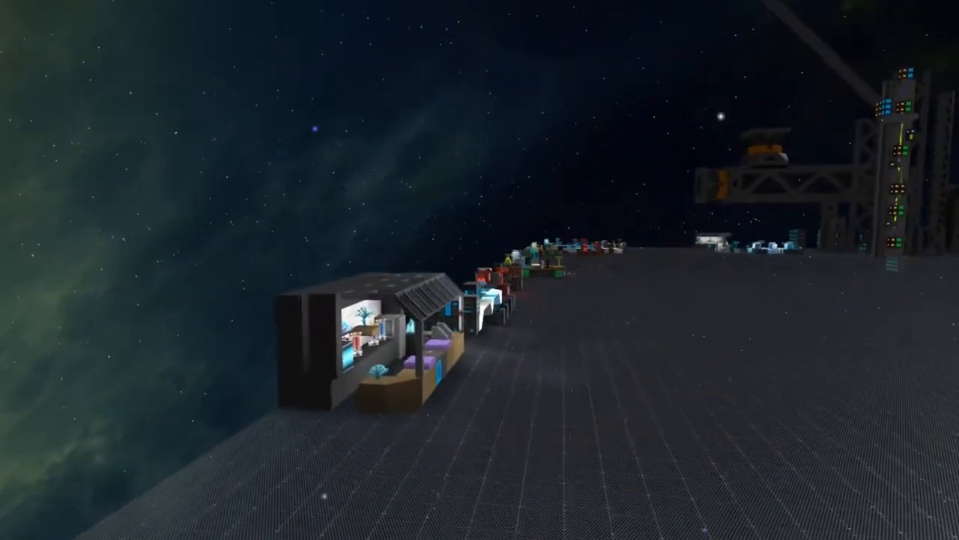
mouse_move(480, 270)
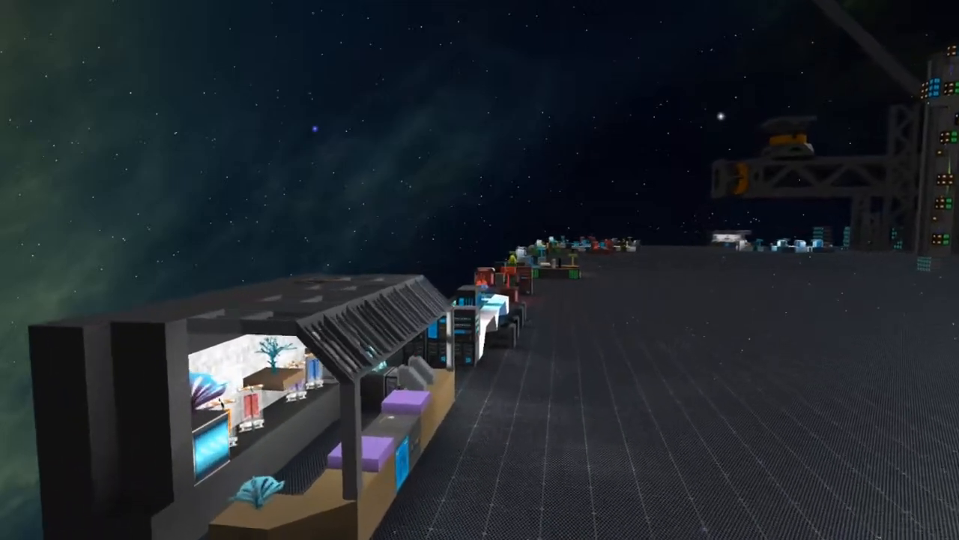